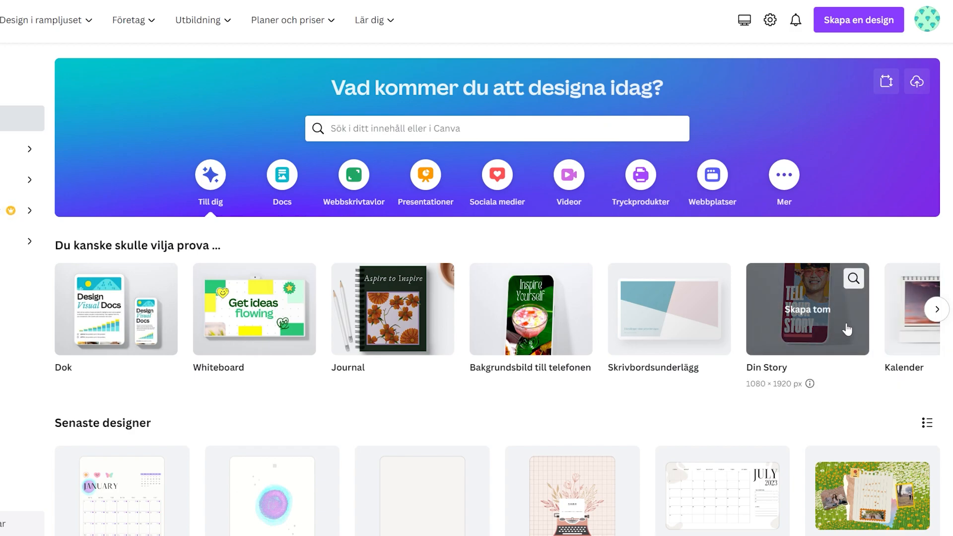
# Step: Page through the suggested design types, then choose Journal from the home search suggestions
pyautogui.click(935, 309)
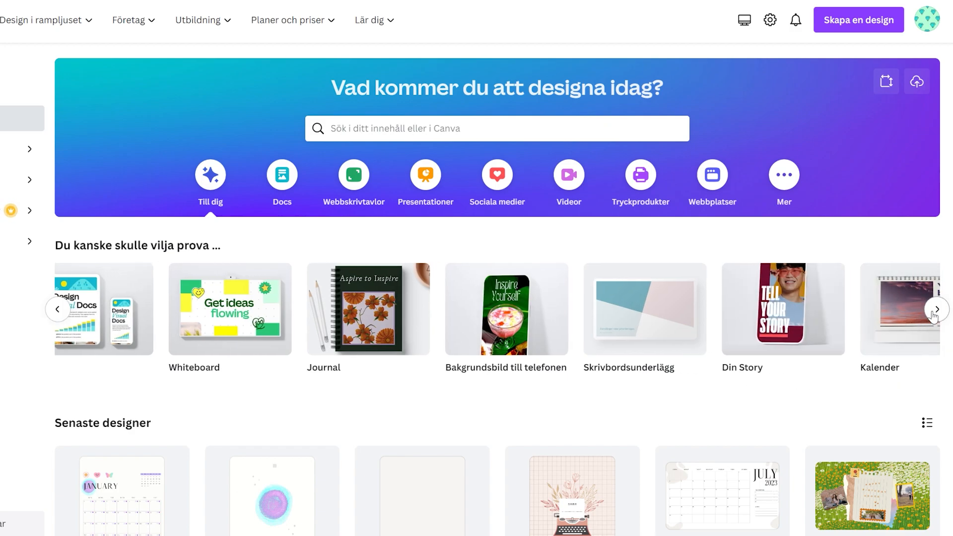
pyautogui.click(936, 308)
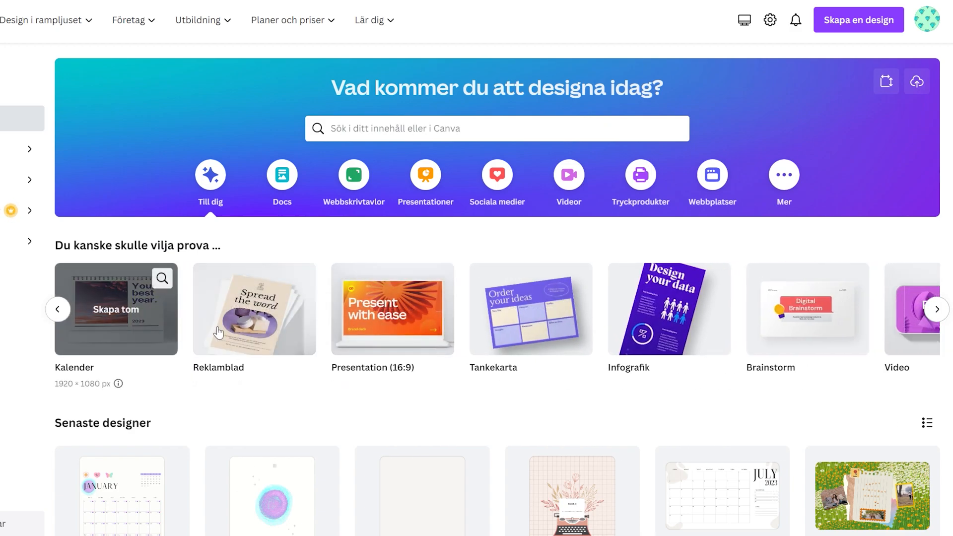
pyautogui.moveTo(843, 349)
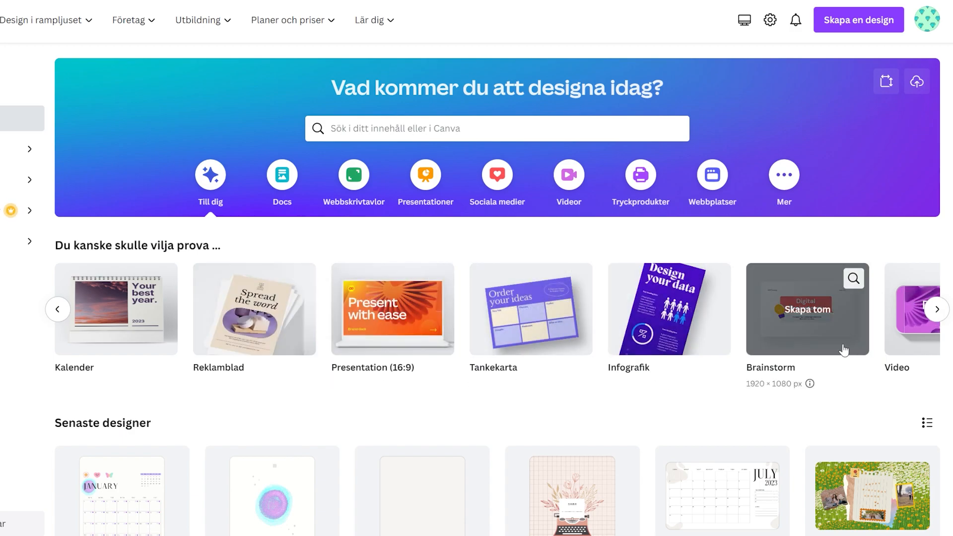
pyautogui.click(937, 309)
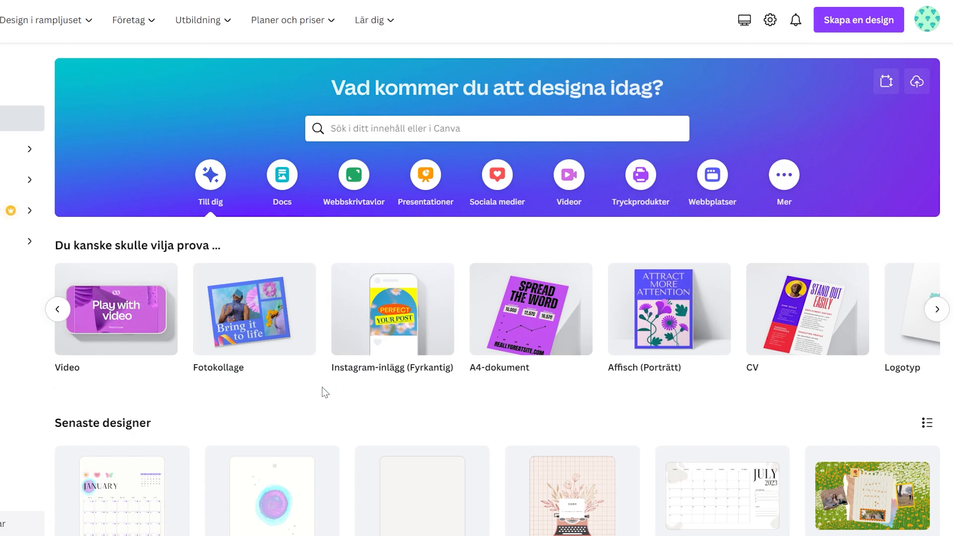
pyautogui.click(281, 174)
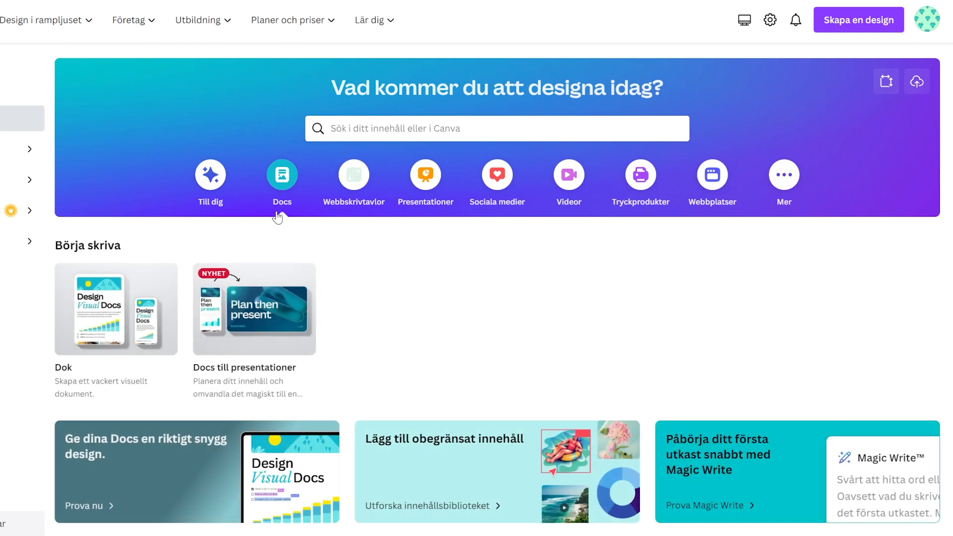
pyautogui.click(210, 174)
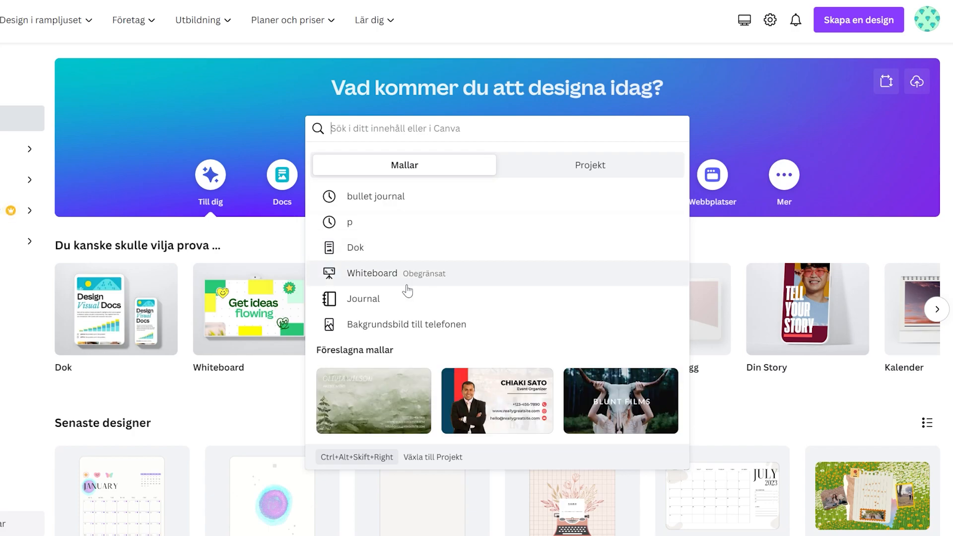
pyautogui.click(363, 298)
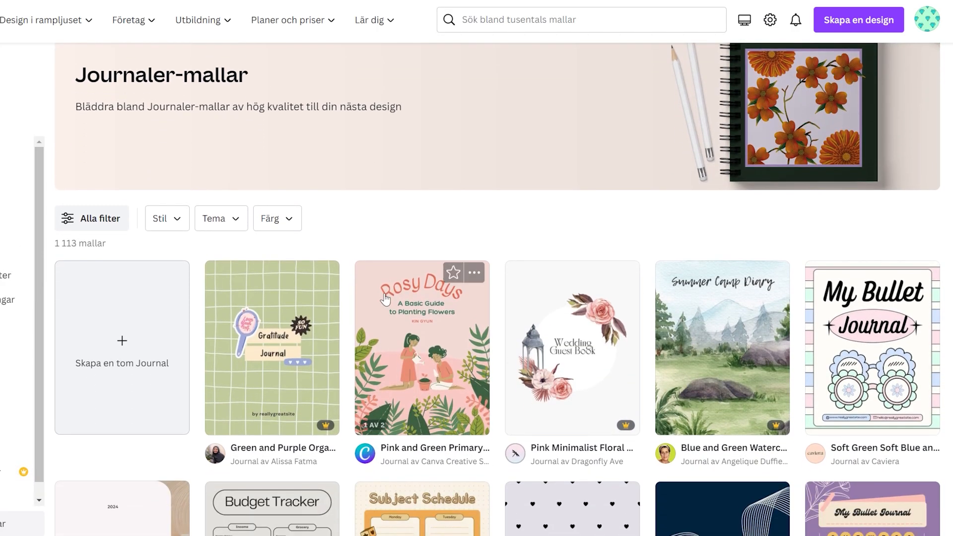
# Step: Scroll the Beige Floral Lined Journal pages and type '- daily plan' and '- mood tracker'
pyautogui.scroll(-3)
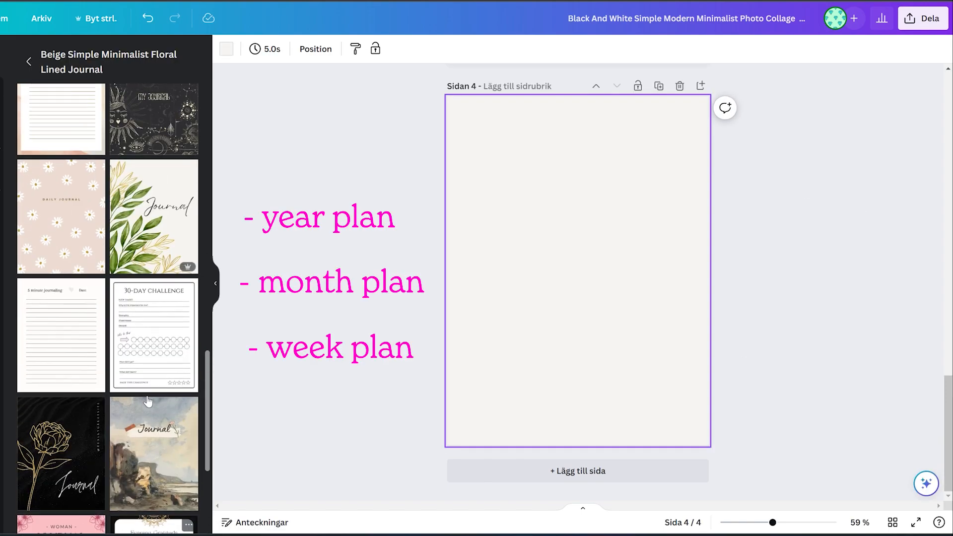
pyautogui.write('- daily plan')
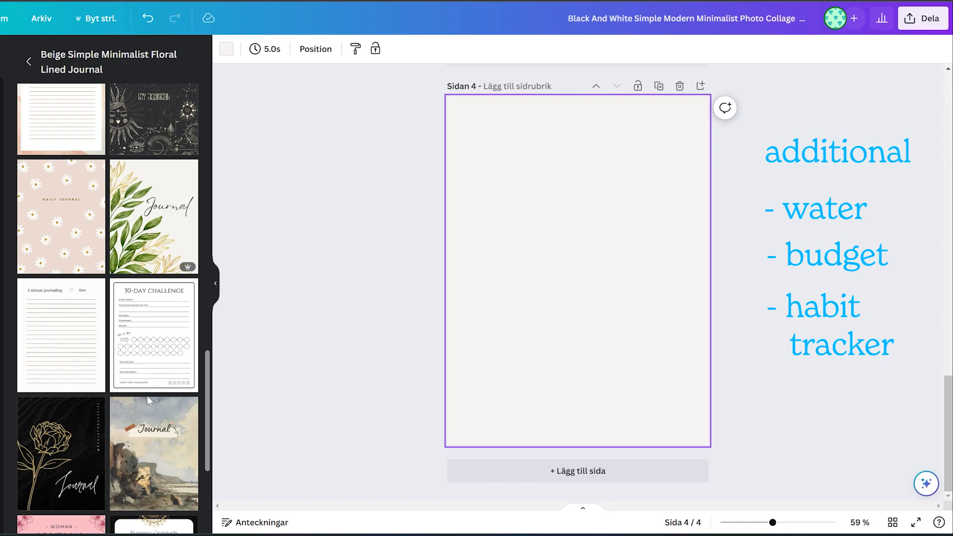
pyautogui.write('- mood tracker')
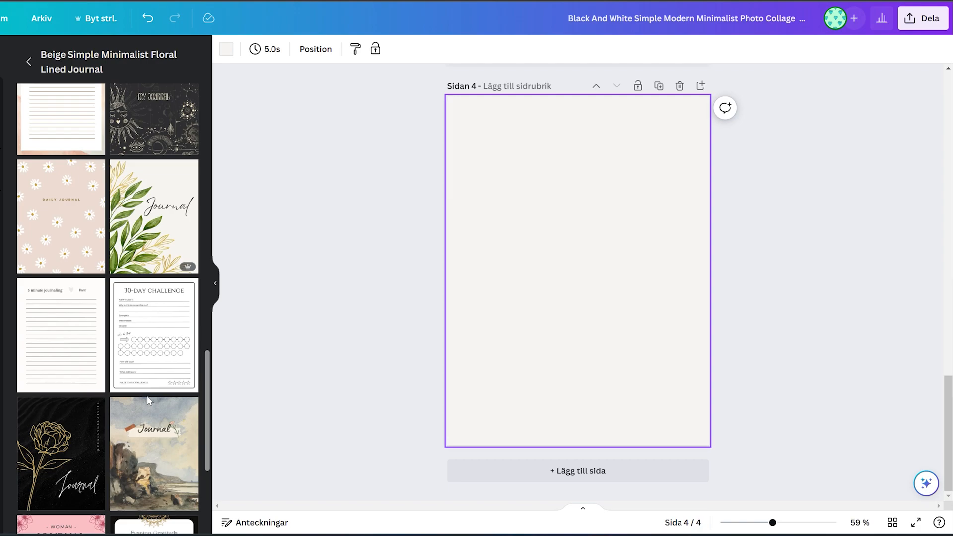
# Step: Search templates for 'journal' and pick the my daily Journal template
pyautogui.write('journ')
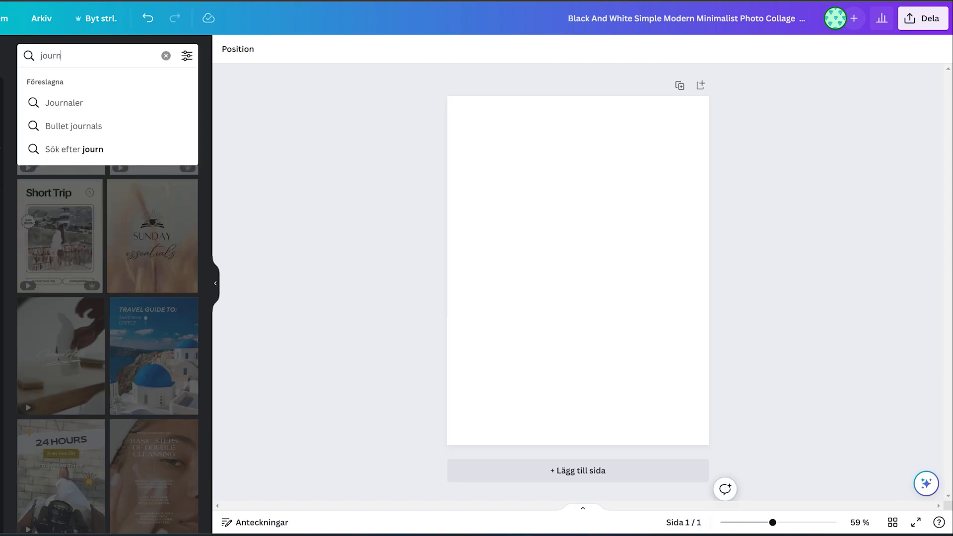
pyautogui.write('journal')
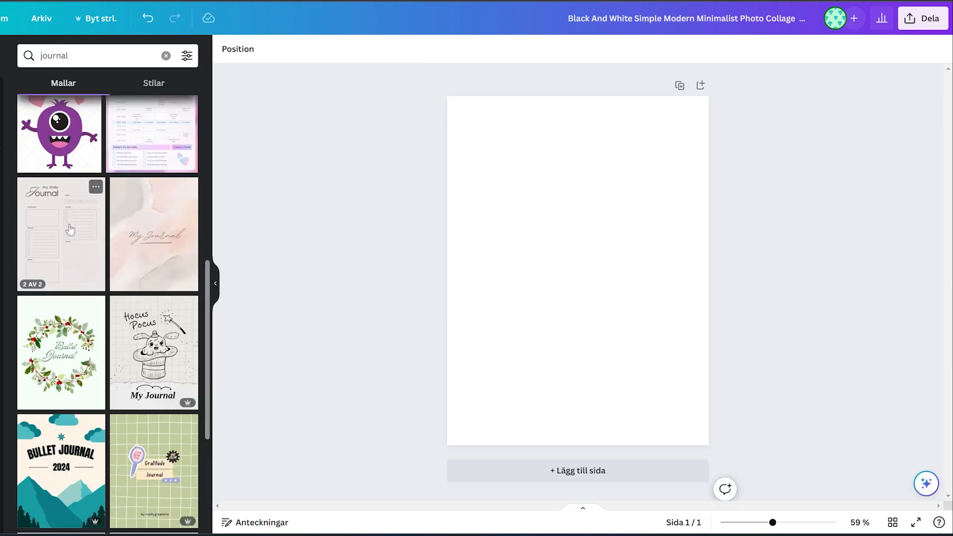
pyautogui.click(61, 234)
pyautogui.write('calendar month')
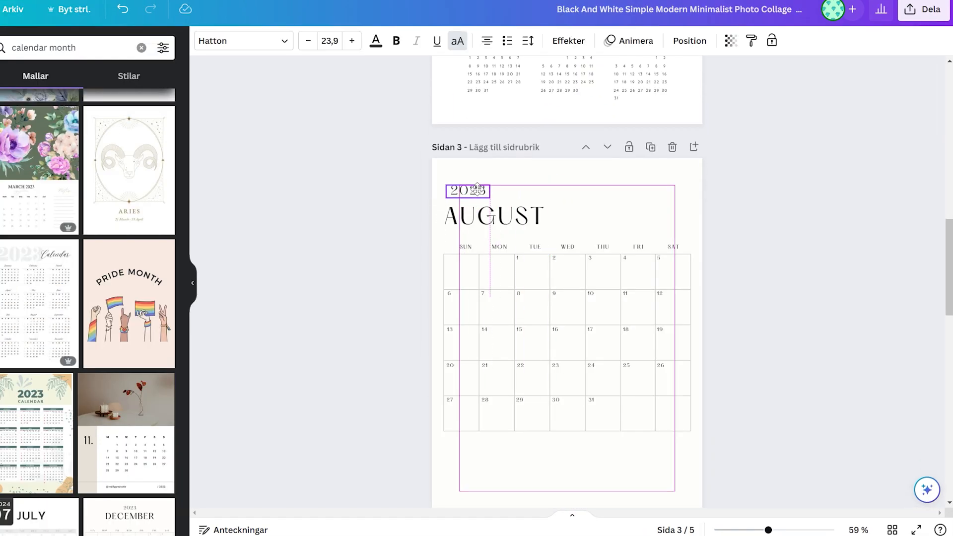
# Step: Add the remaining month pages and the colourful 2023 year overview page
pyautogui.click(492, 216)
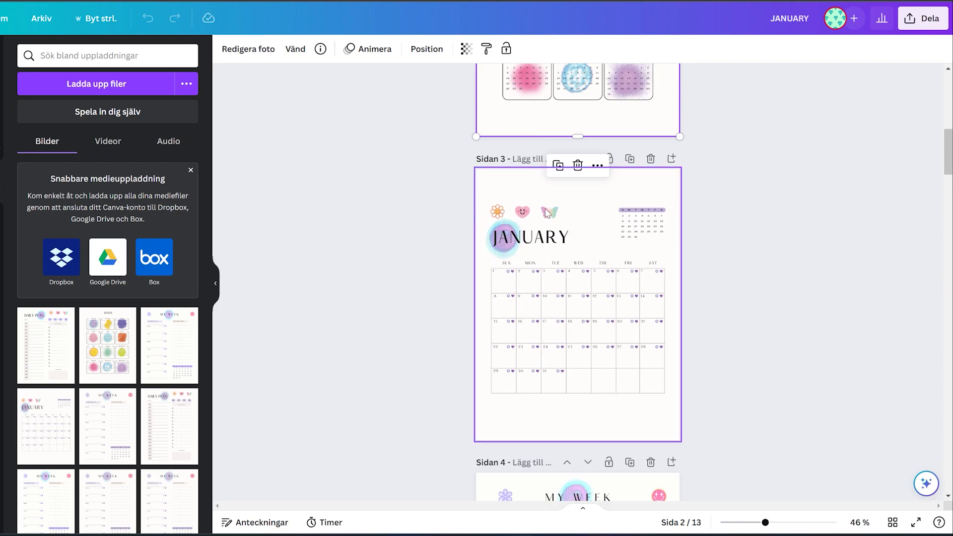
pyautogui.moveTo(646, 259)
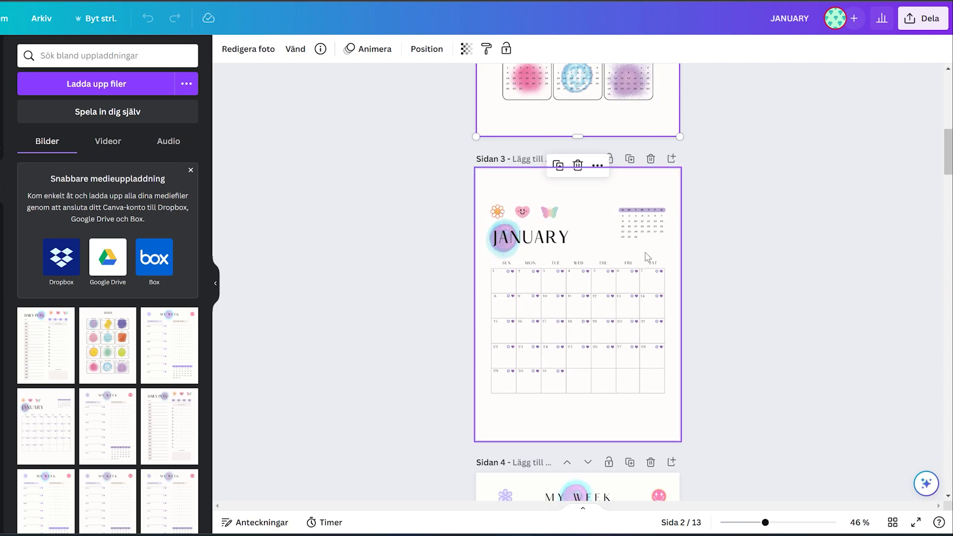
pyautogui.moveTo(630, 212)
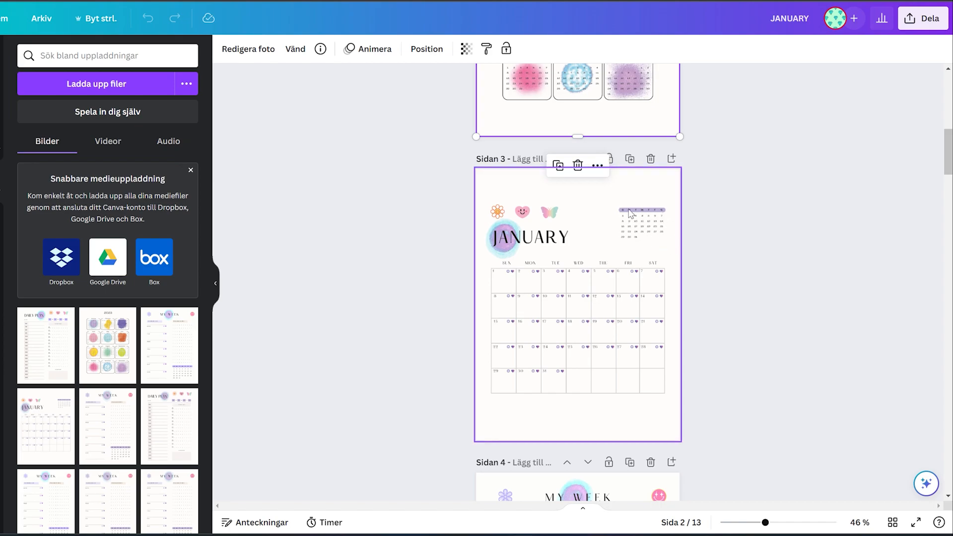
pyautogui.moveTo(669, 235)
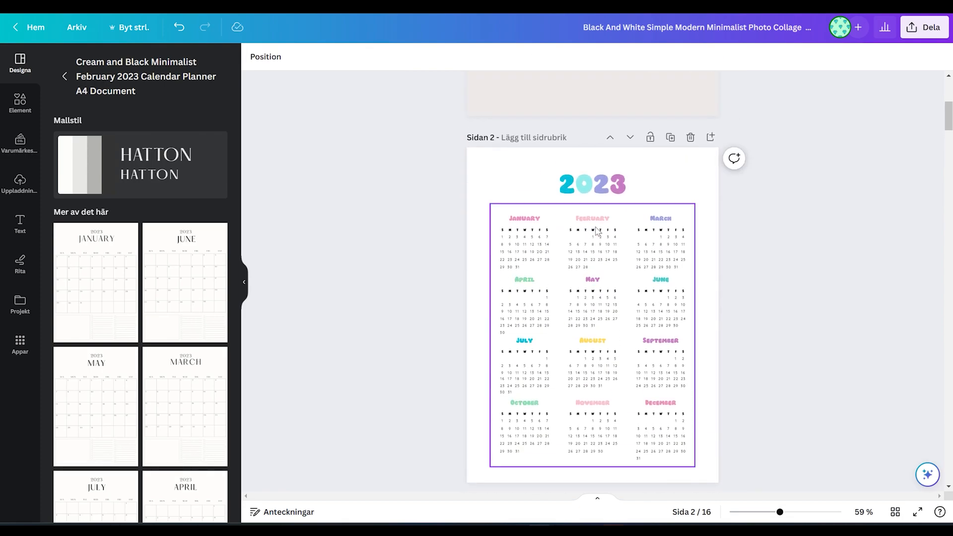
pyautogui.scroll(-3)
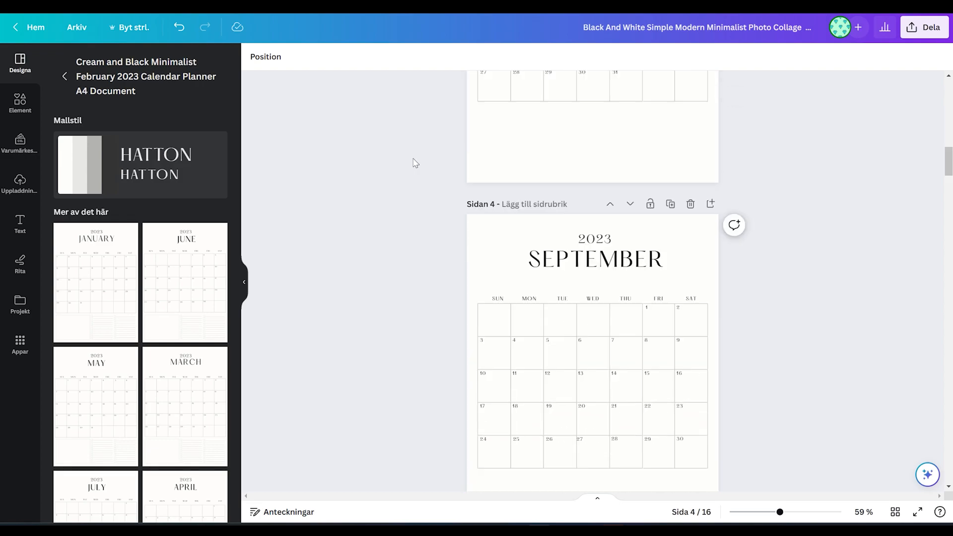
pyautogui.moveTo(894, 512)
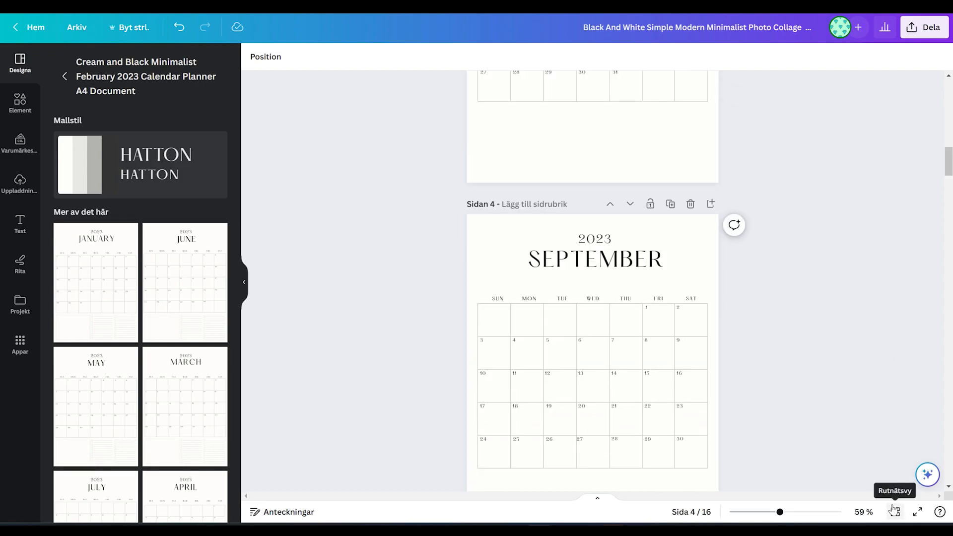
pyautogui.click(894, 512)
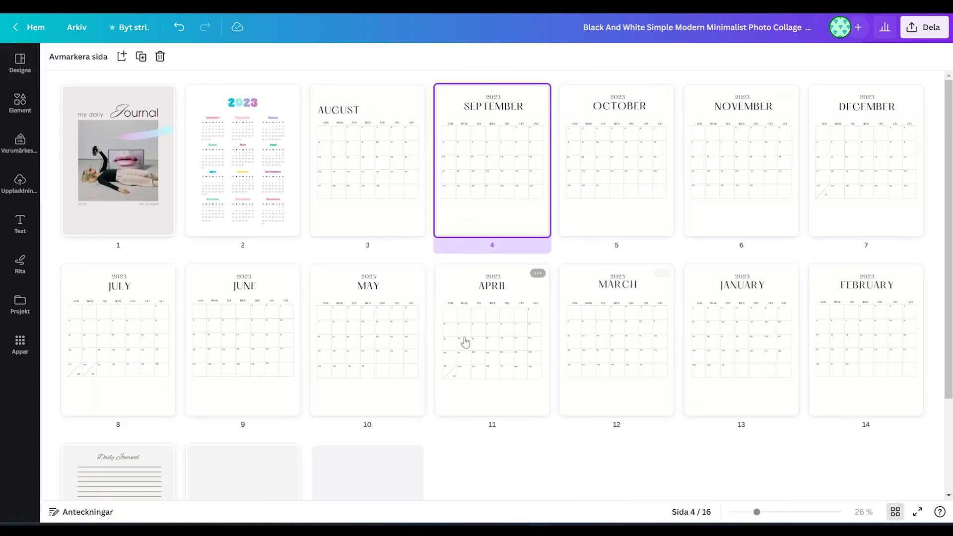
pyautogui.moveTo(765, 321)
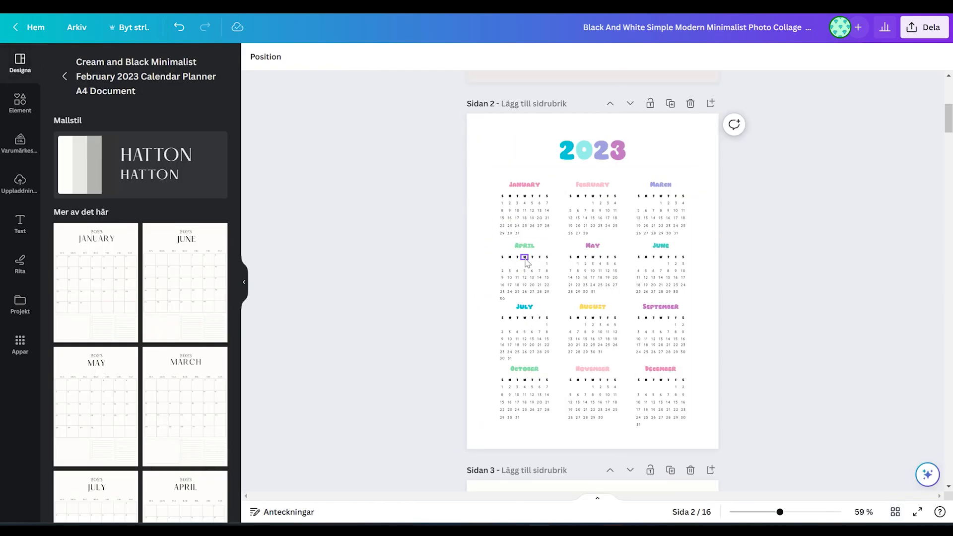
# Step: Select the 2023 year text above MARCH and scroll through the monthly pages
pyautogui.scroll(-3)
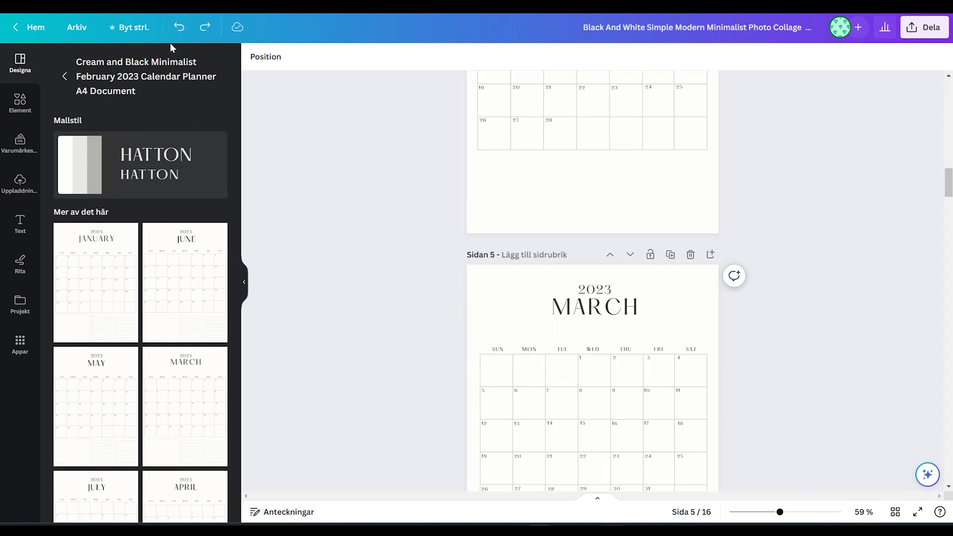
pyautogui.click(593, 290)
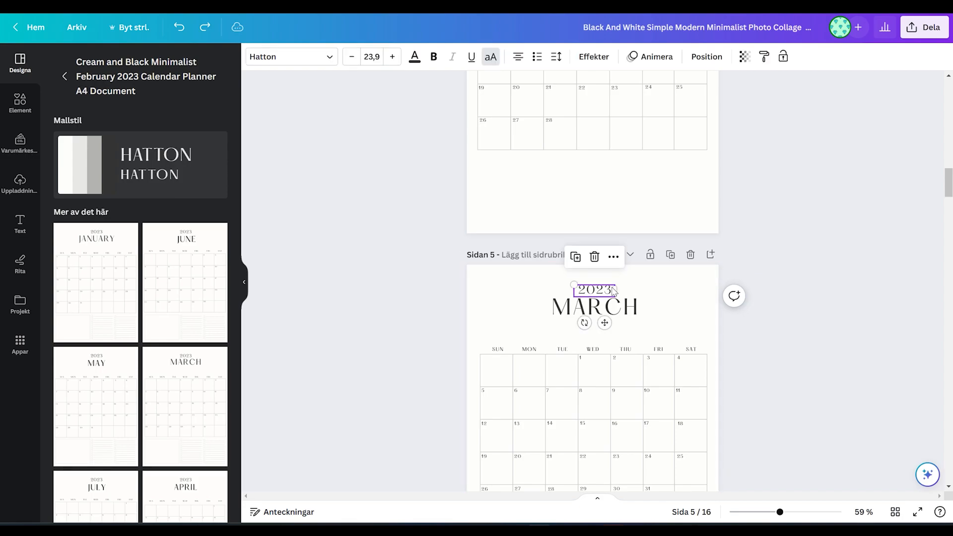
pyautogui.scroll(-3)
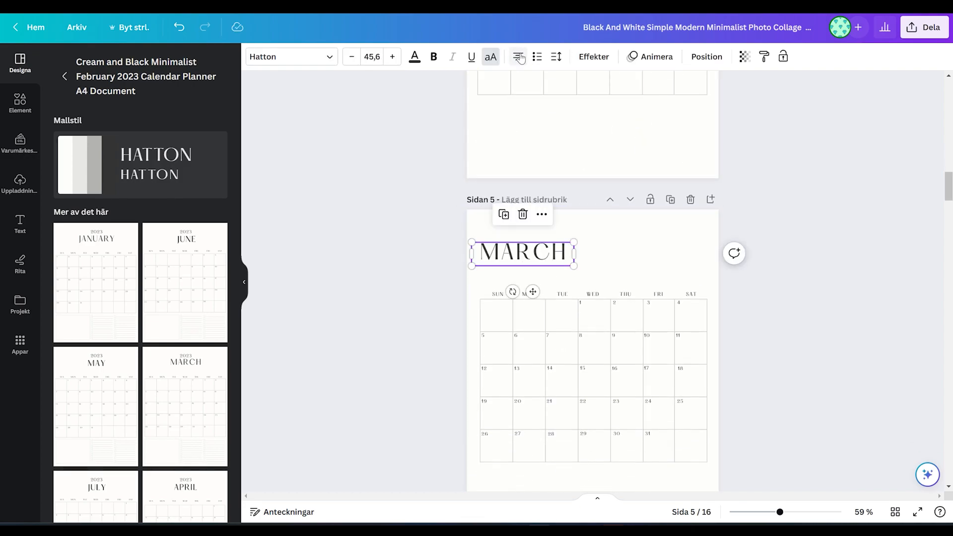
pyautogui.scroll(-3)
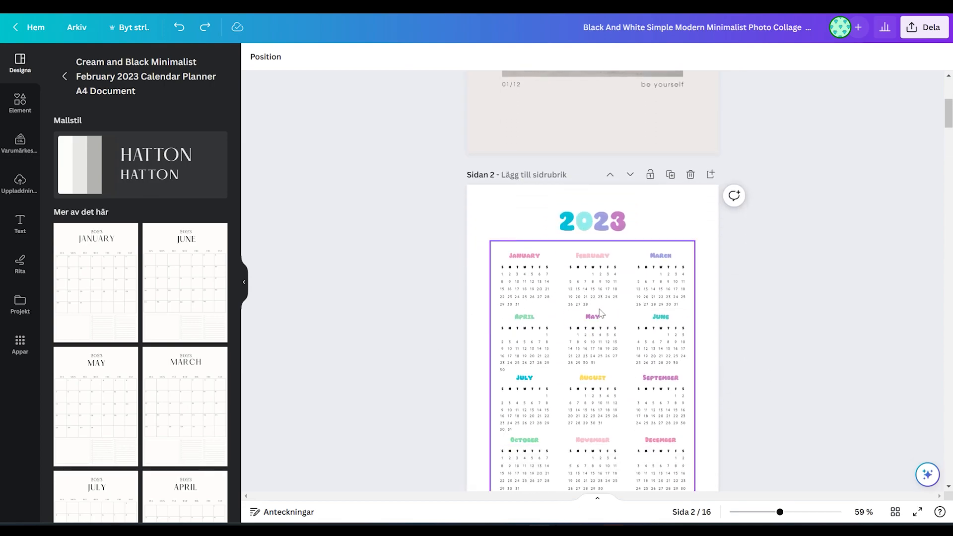
pyautogui.scroll(-3)
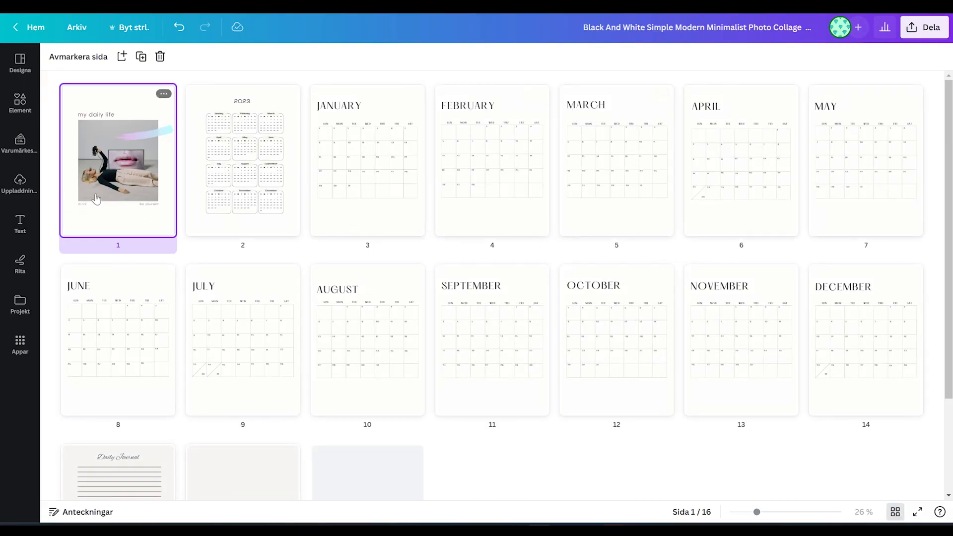
pyautogui.moveTo(214, 141)
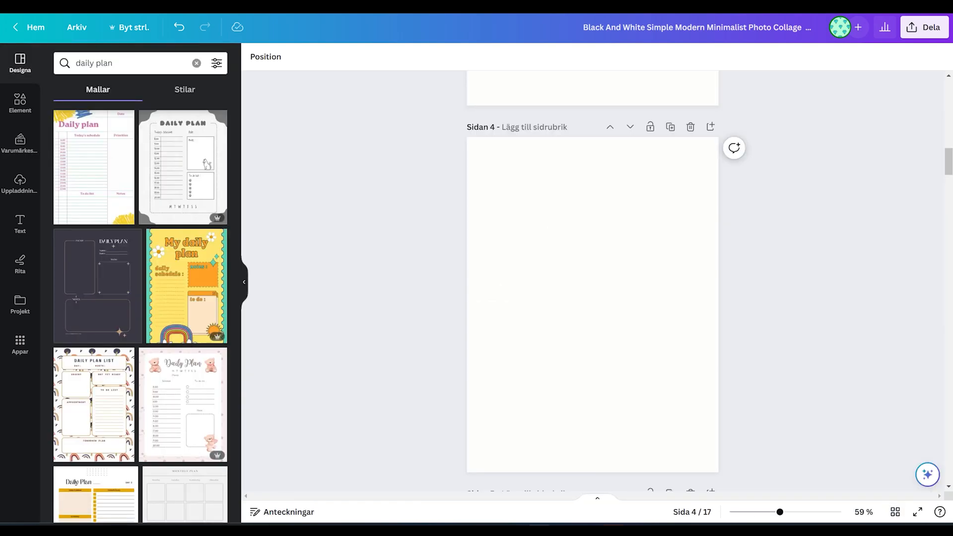
# Step: Fill the blank page with the Minimalist Daily Weekly Monthly Planner's daily planner layout
pyautogui.click(184, 167)
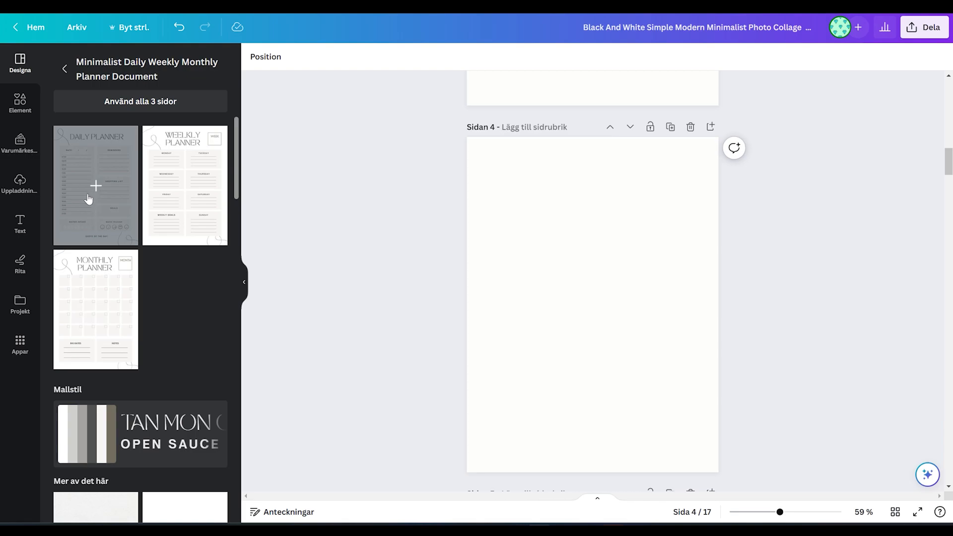
pyautogui.click(94, 185)
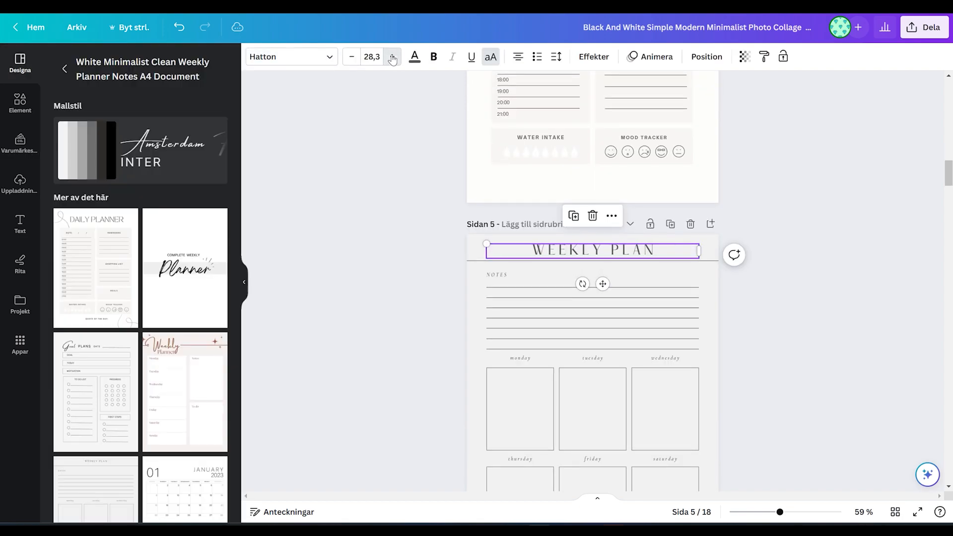
# Step: Enlarge the WEEKLY PLAN heading and give the journal page the off-white #fffefd colour
pyautogui.click(391, 57)
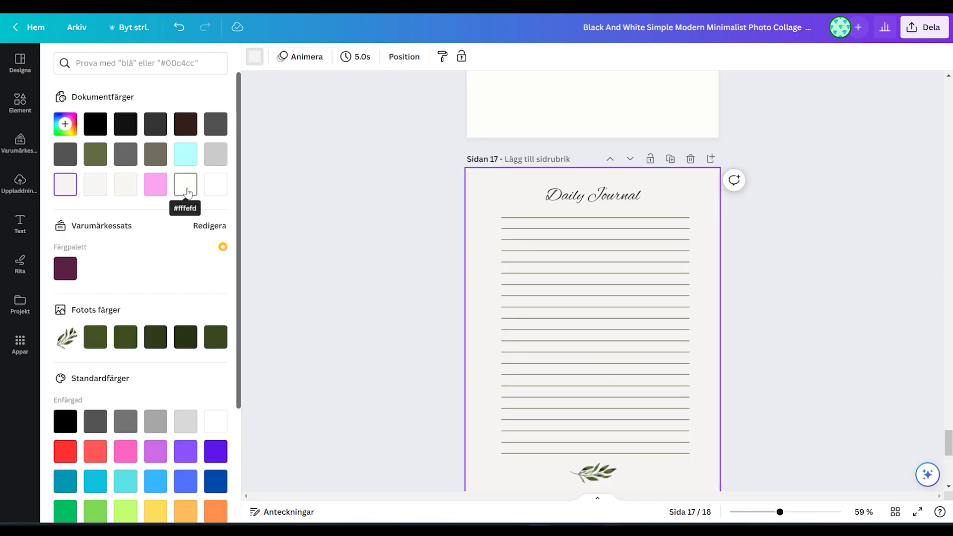
pyautogui.click(185, 185)
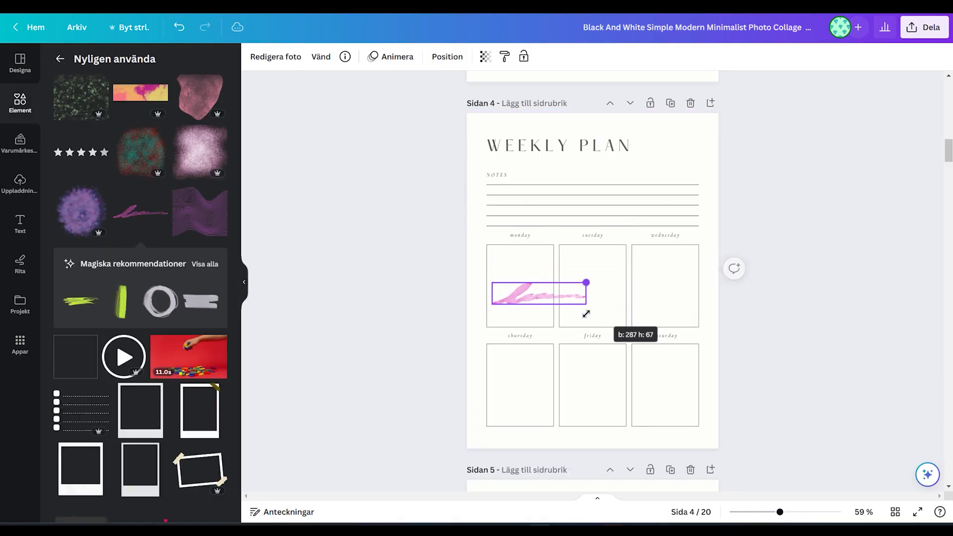
# Step: Finish placing the pink brush stroke, then scroll the Brown Aesthetic Vintage Bullet Journal pages
pyautogui.click(320, 56)
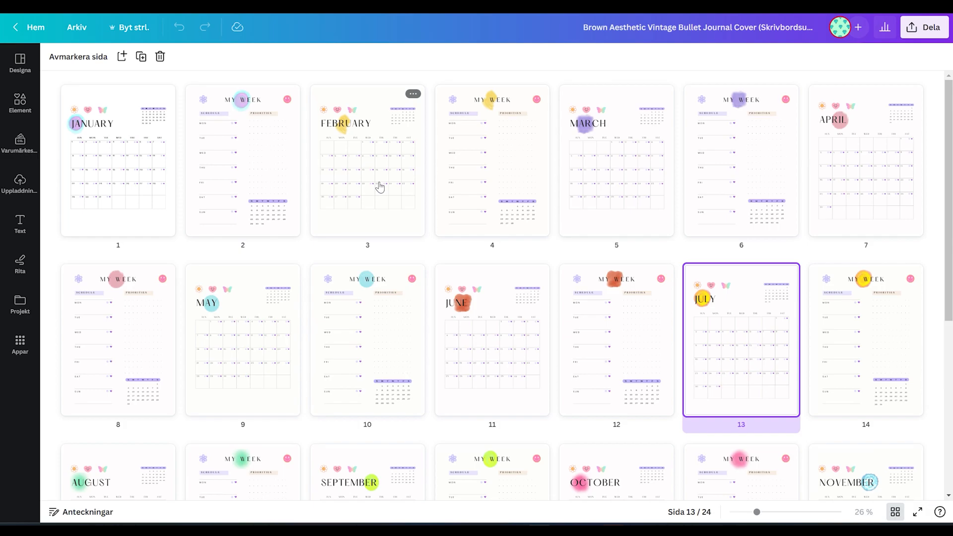
pyautogui.moveTo(374, 186)
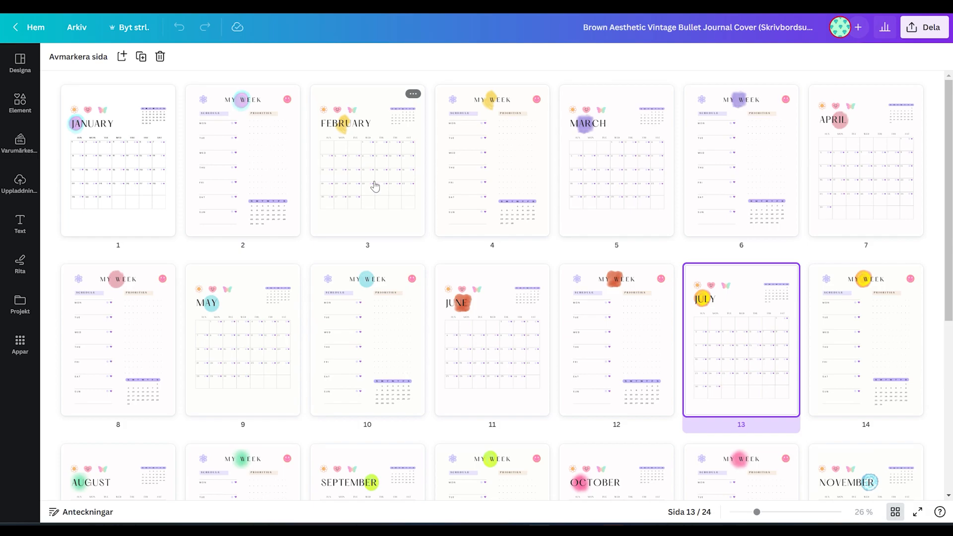
pyautogui.scroll(-3)
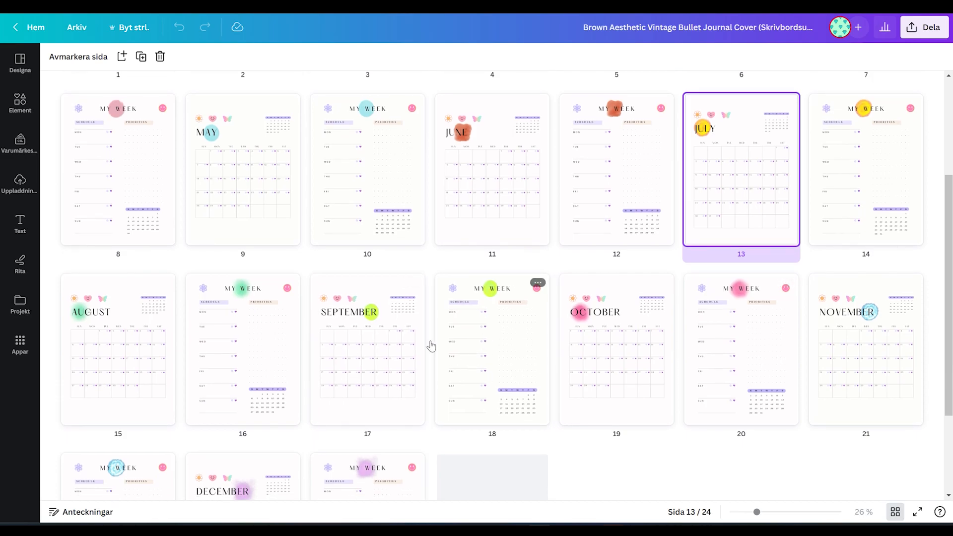
pyautogui.moveTo(389, 321)
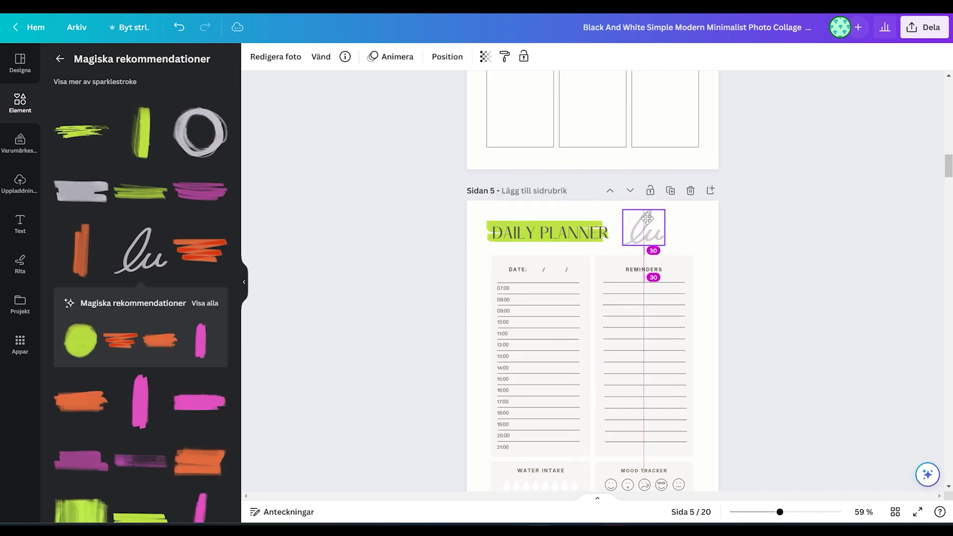
# Step: Position the handwritten swirl graphic beside the DAILY PLANNER heading
pyautogui.moveTo(644, 228); pyautogui.dragTo(667, 233)
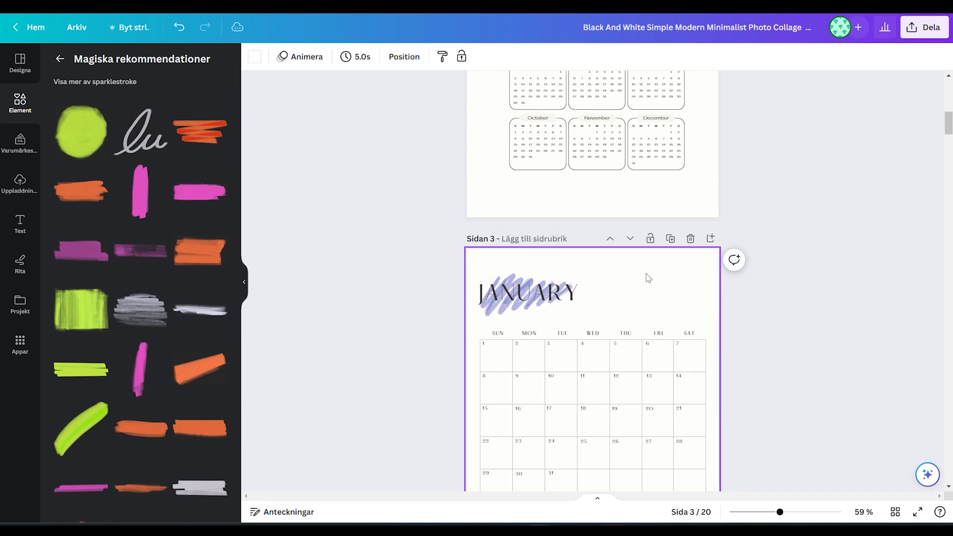
# Step: Review all 43 planner pages in grid view, scrolling through the overview
pyautogui.click(895, 512)
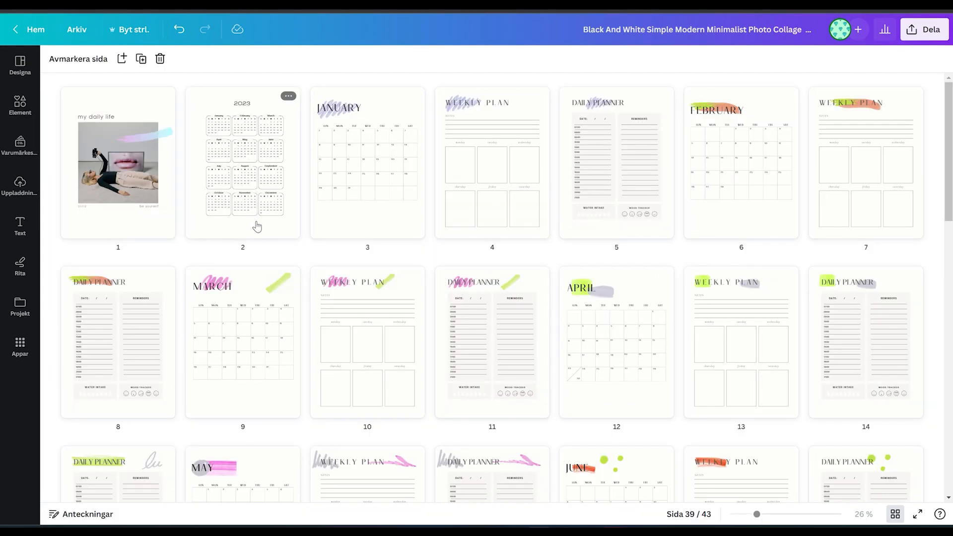
pyautogui.scroll(-3)
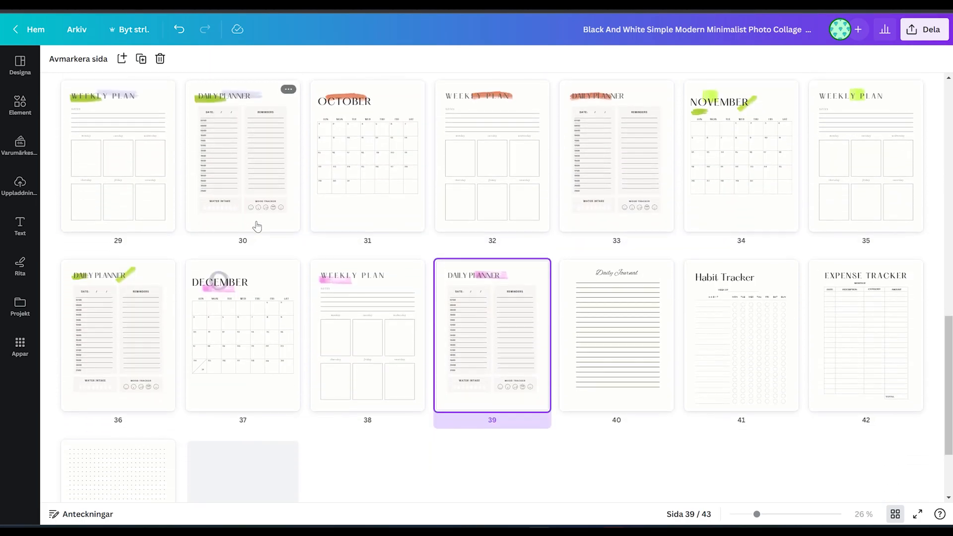
pyautogui.scroll(-3)
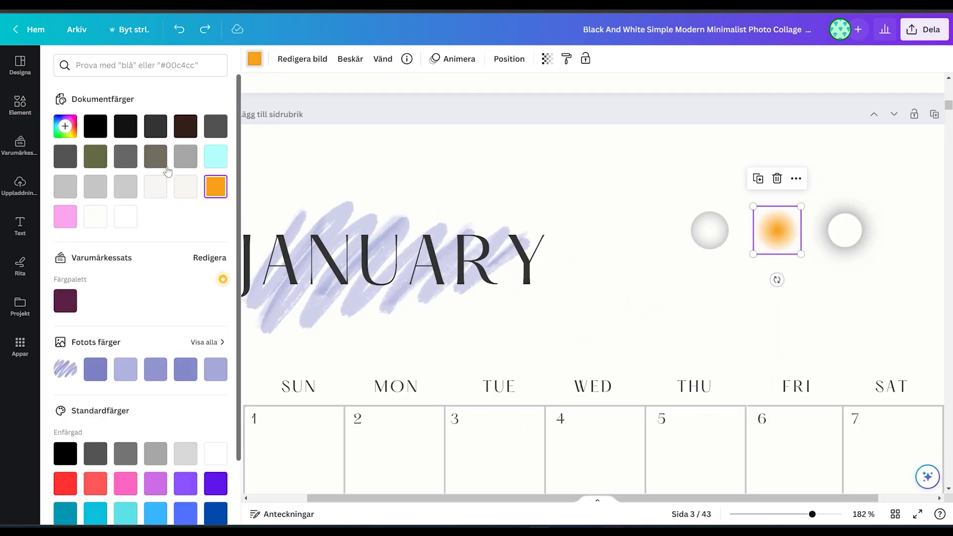
# Step: Recolour the orange glowing circle grey and finish the three-circle row beside JANUARY
pyautogui.click(65, 187)
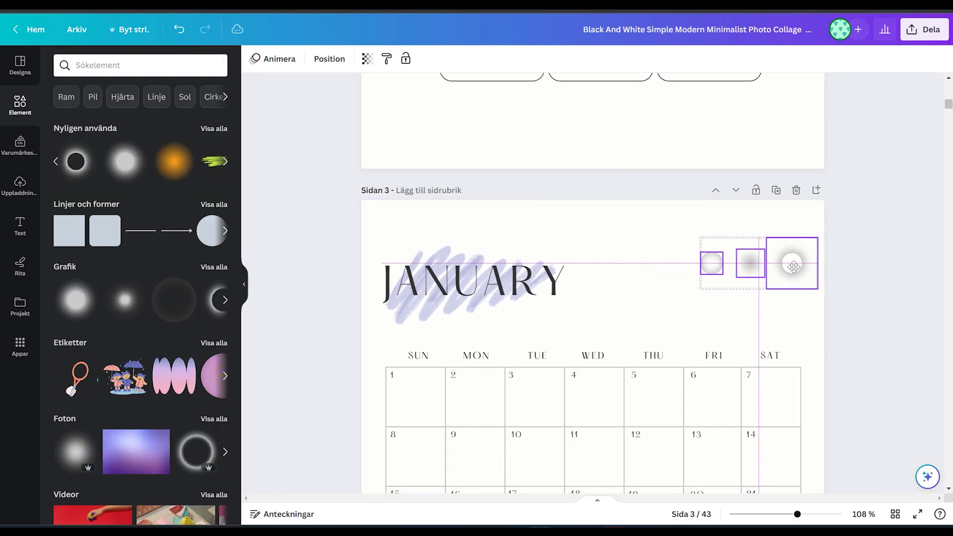
pyautogui.click(792, 266)
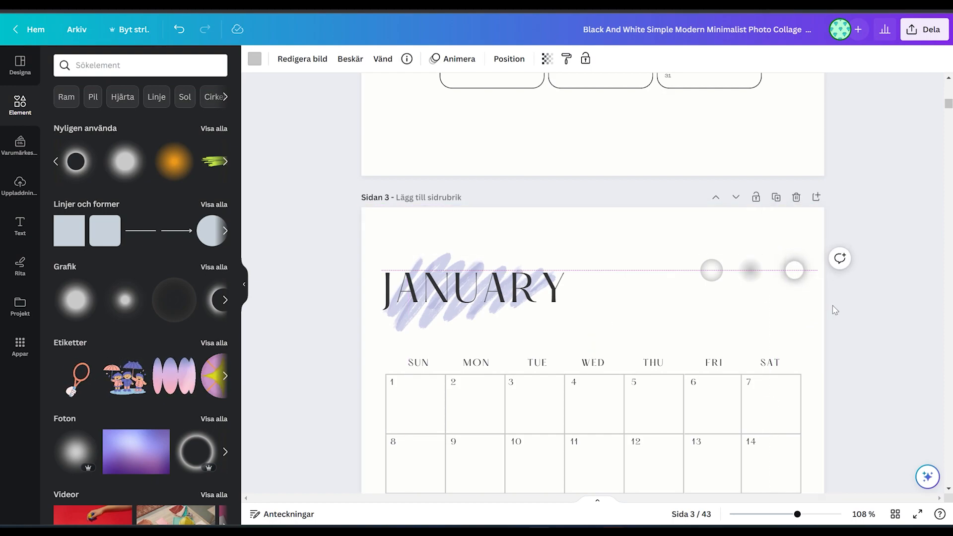
pyautogui.click(711, 270)
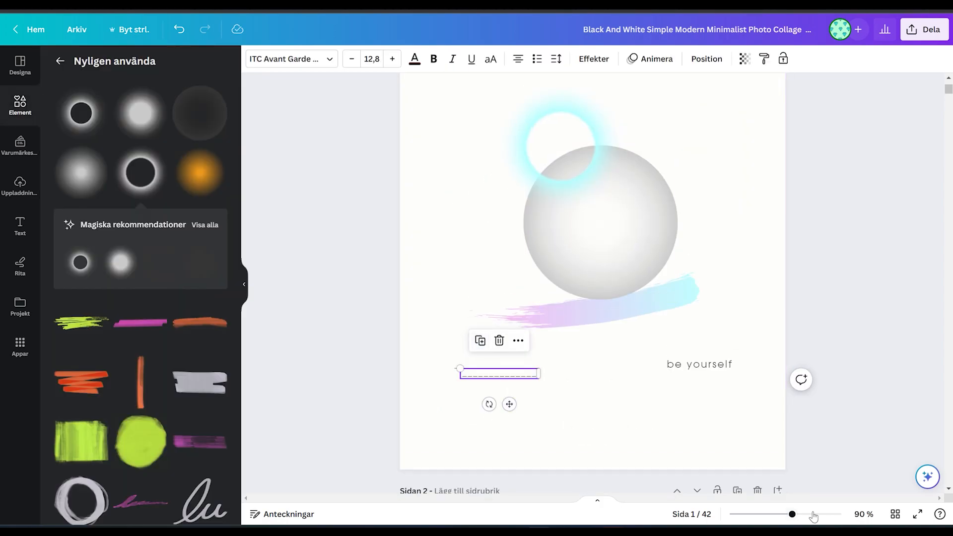
# Step: Zoom out to the page grid and scroll through planner pages 22 to 42
pyautogui.click(894, 514)
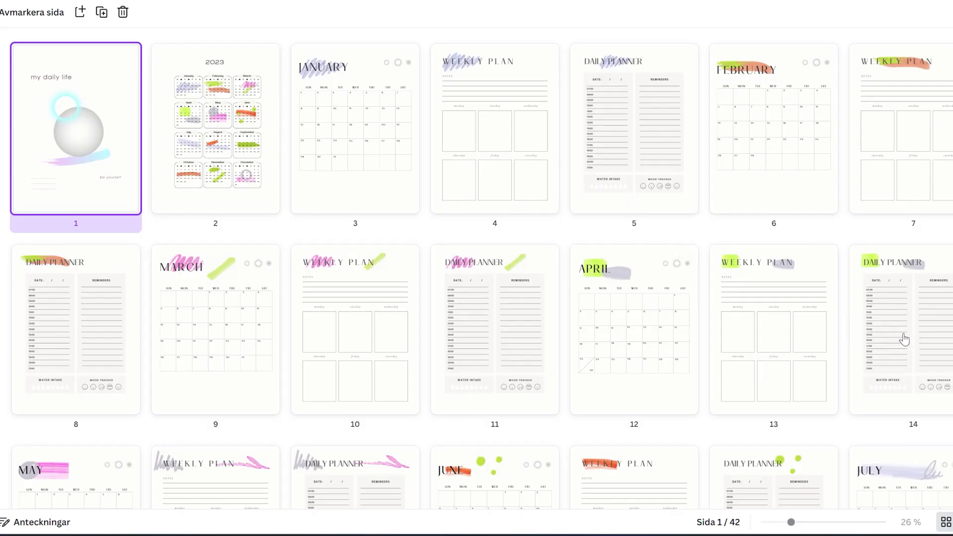
pyautogui.scroll(-3)
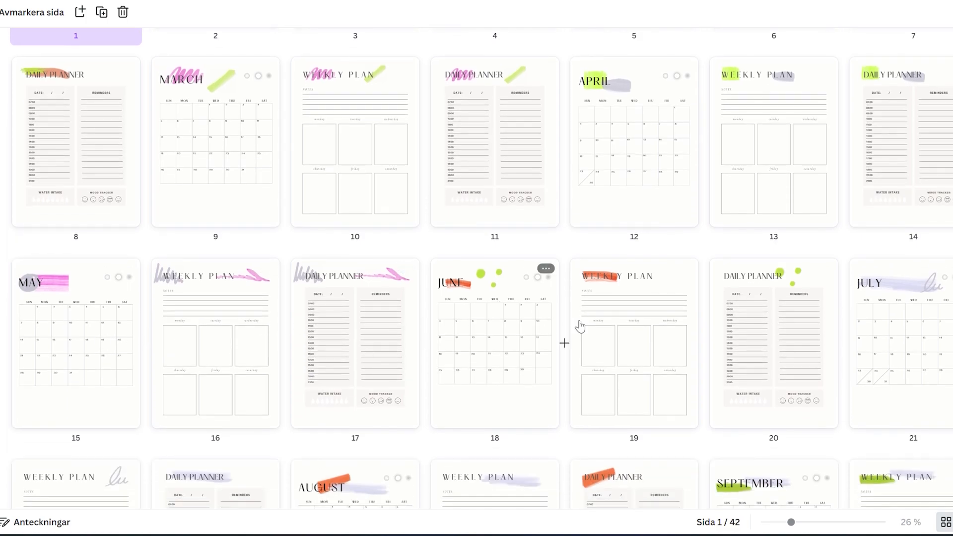
pyautogui.scroll(-3)
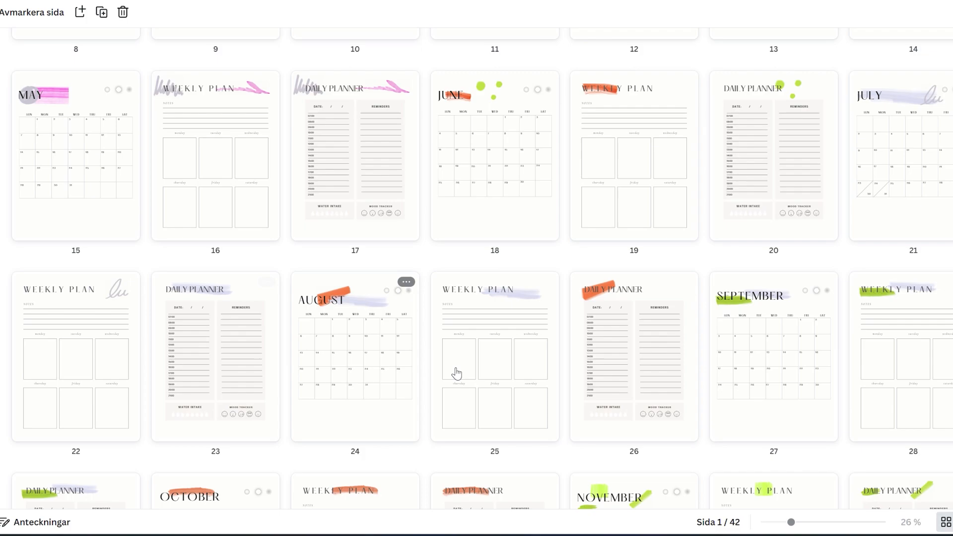
pyautogui.scroll(-3)
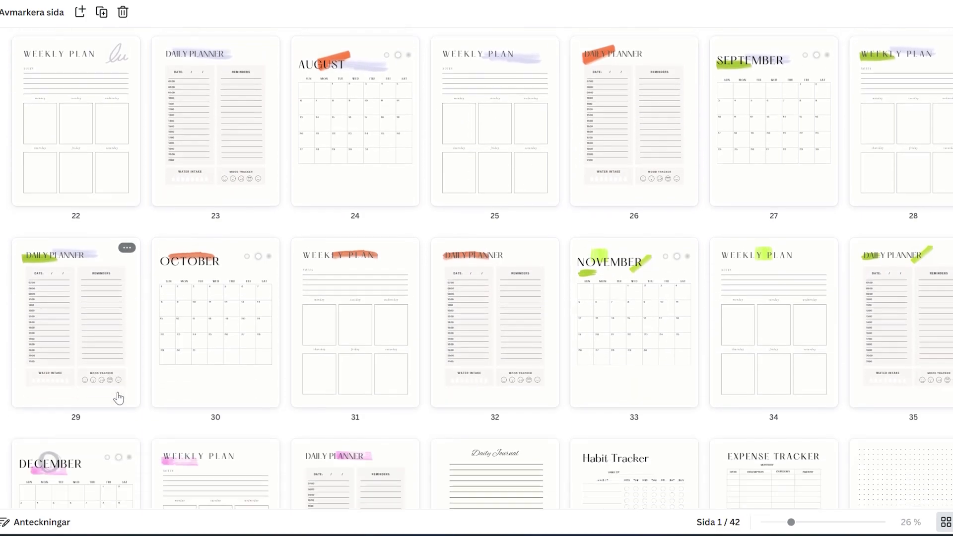
pyautogui.scroll(-3)
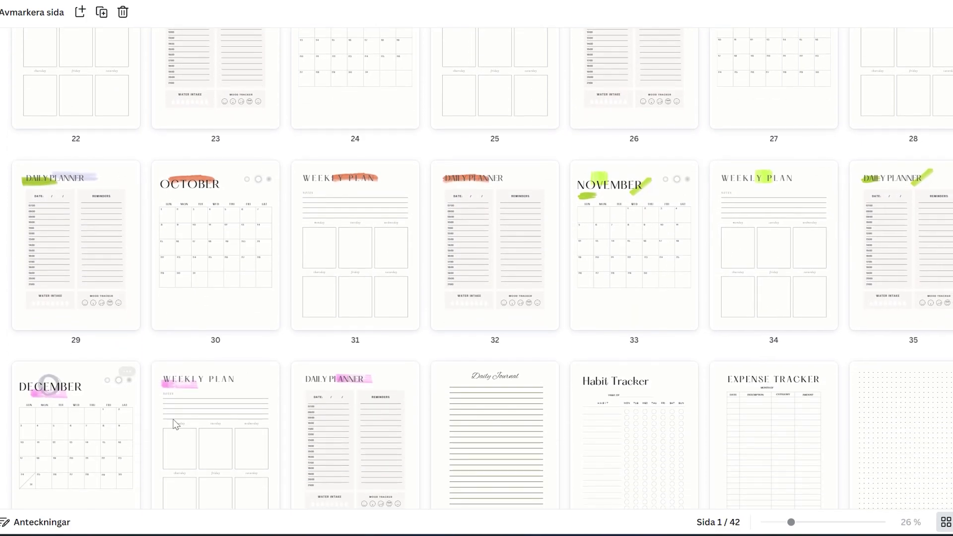
pyautogui.scroll(-3)
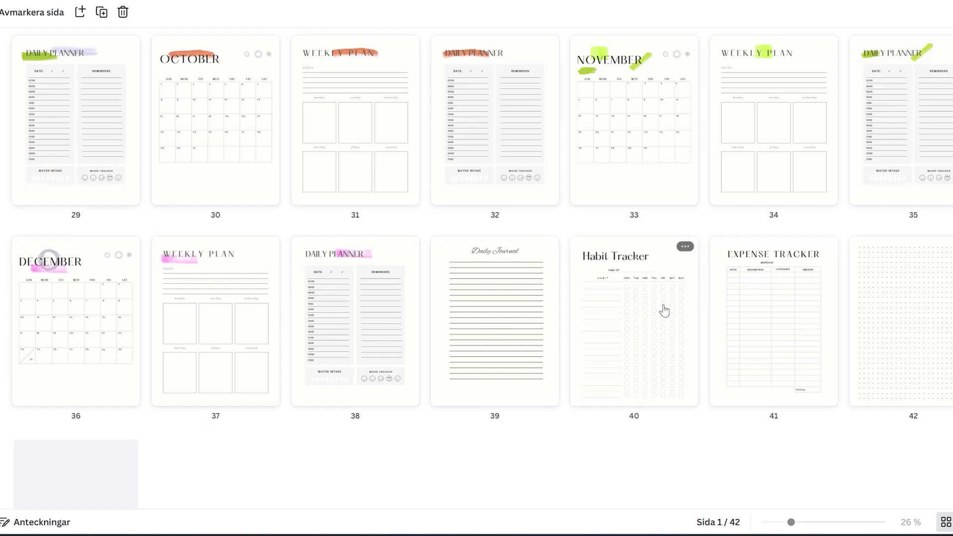
pyautogui.scroll(-3)
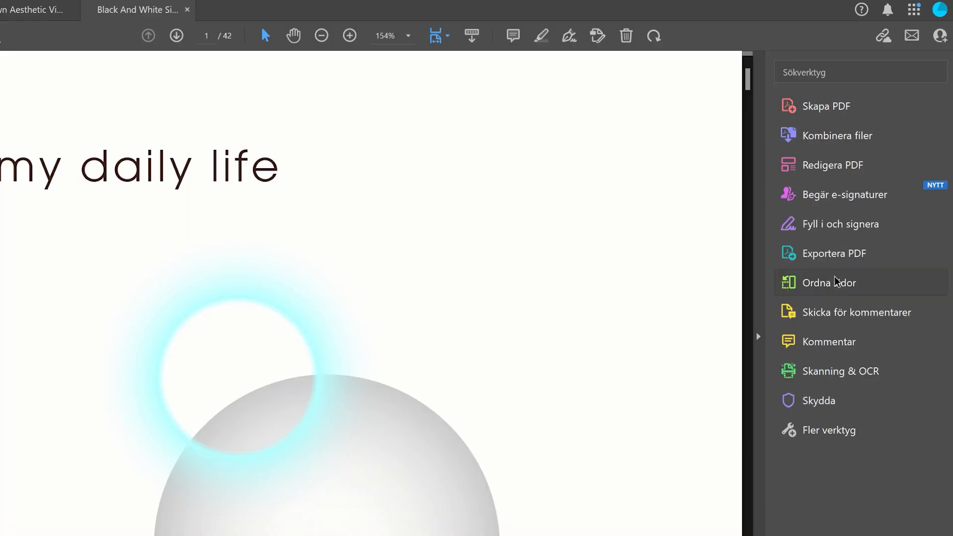
# Step: Open Ordna sidor (Organize Pages) and bring up options for the January calendar thumbnail
pyautogui.click(829, 283)
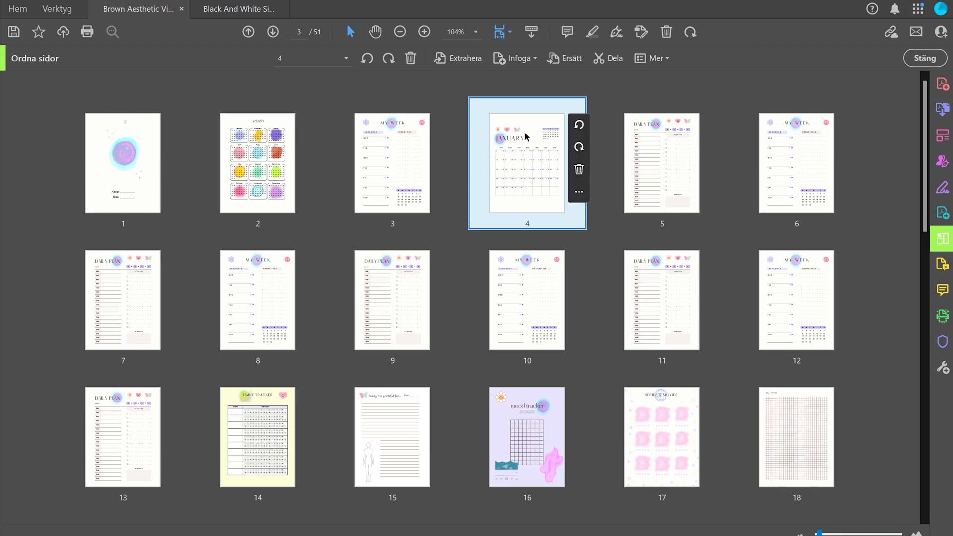
pyautogui.rightClick(607, 67)
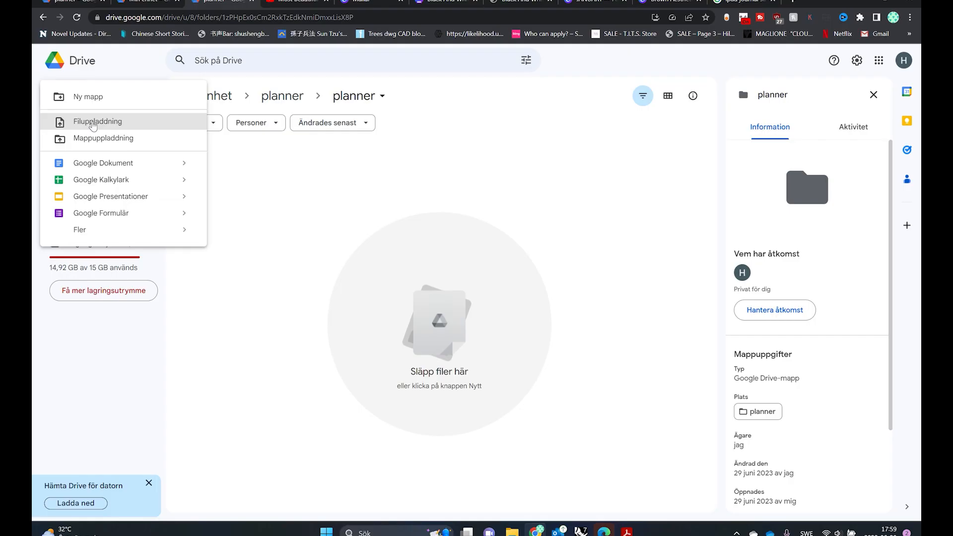
# Step: Start a Nytt > Filuppladdning upload of the PDF into the planner folder
pyautogui.click(97, 122)
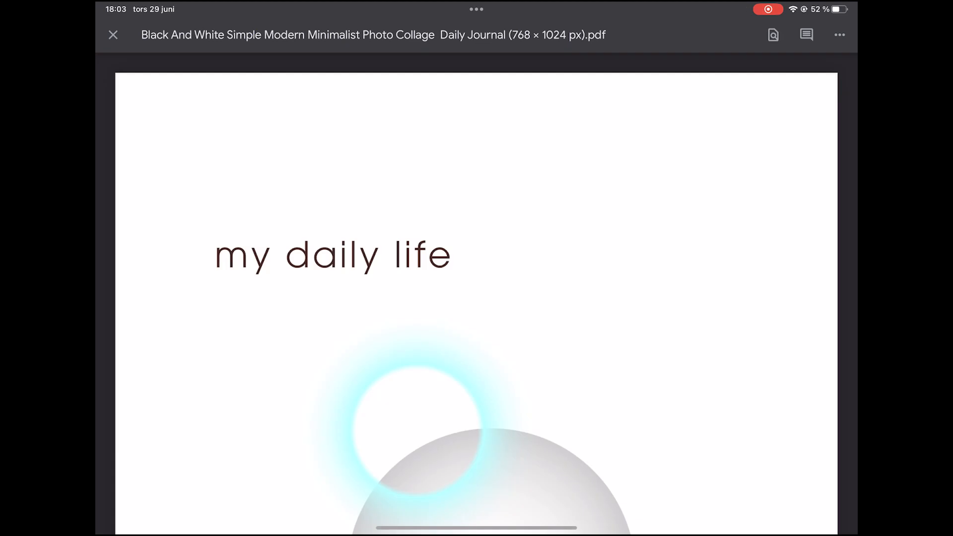
# Step: Scroll through the Black And White Daily Journal PDF in the iPad Drive app
pyautogui.scroll(-3)
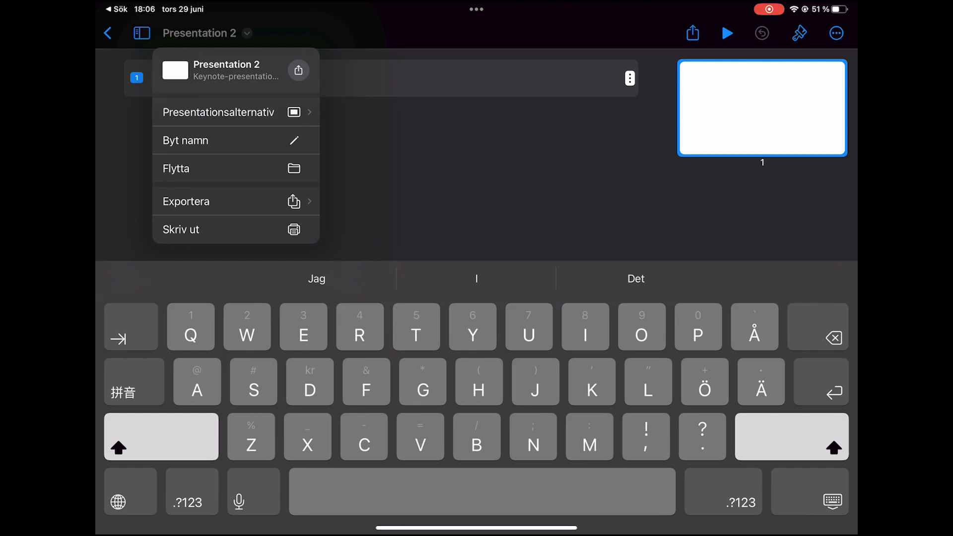
# Step: Open Presentation 2's setup options and delete the placeholder title text
pyautogui.click(218, 111)
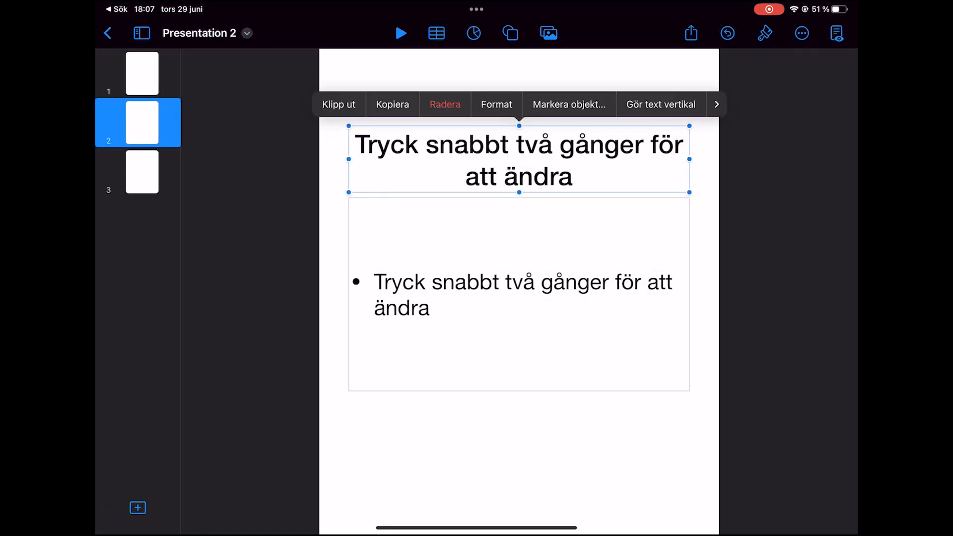
pyautogui.click(141, 73)
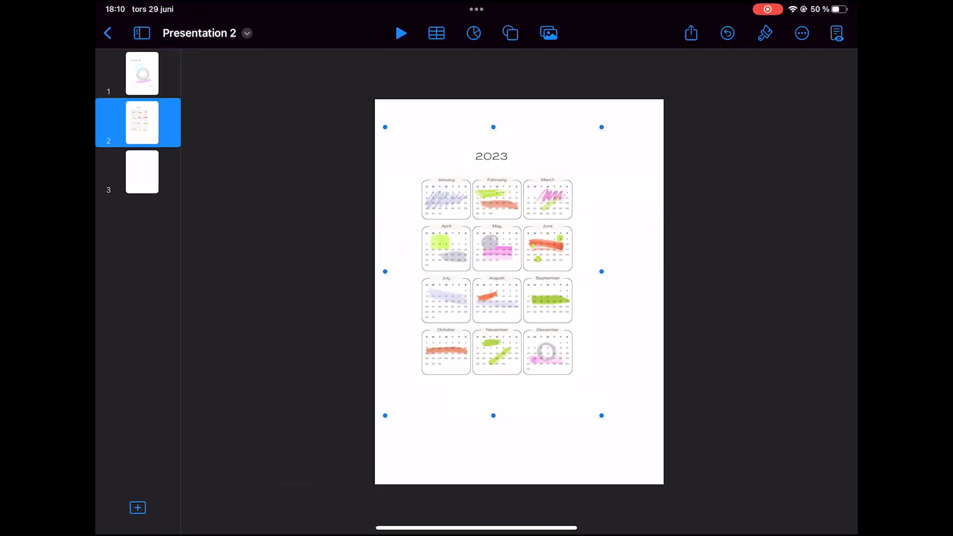
# Step: Resize the 2023 year calendar image to fit its slide
pyautogui.moveTo(601, 127); pyautogui.dragTo(663, 100)
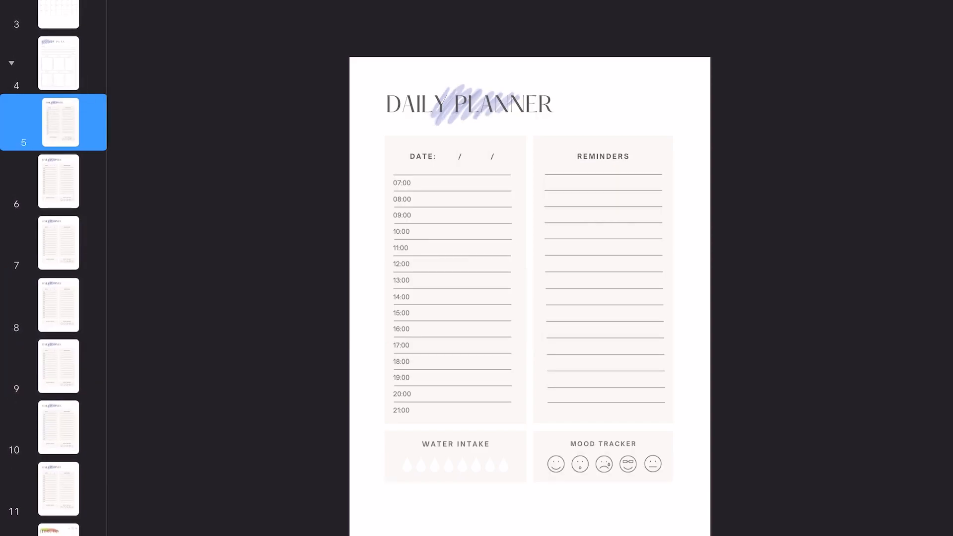
# Step: Indent the daily planner slides under the weekly plan slide 4
pyautogui.click(59, 182)
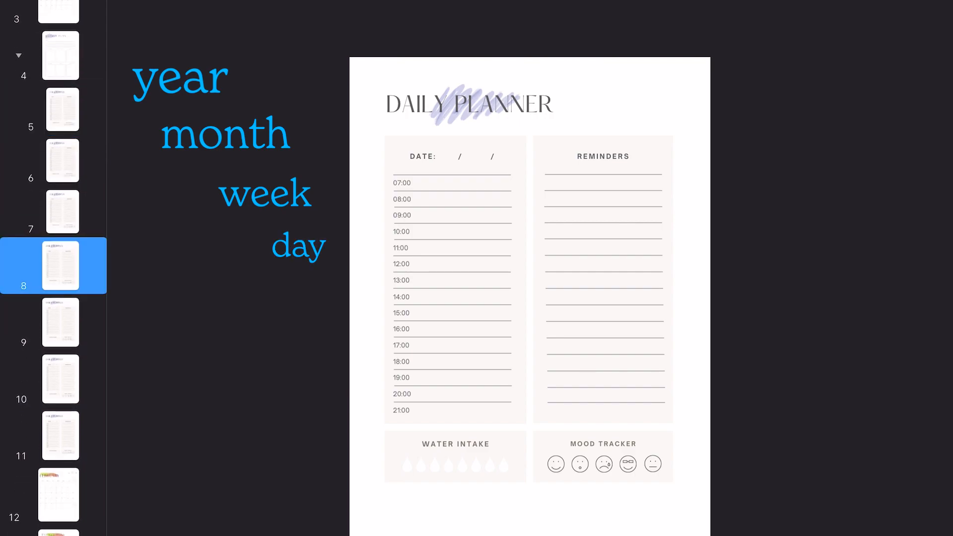
pyautogui.rightClick(60, 265)
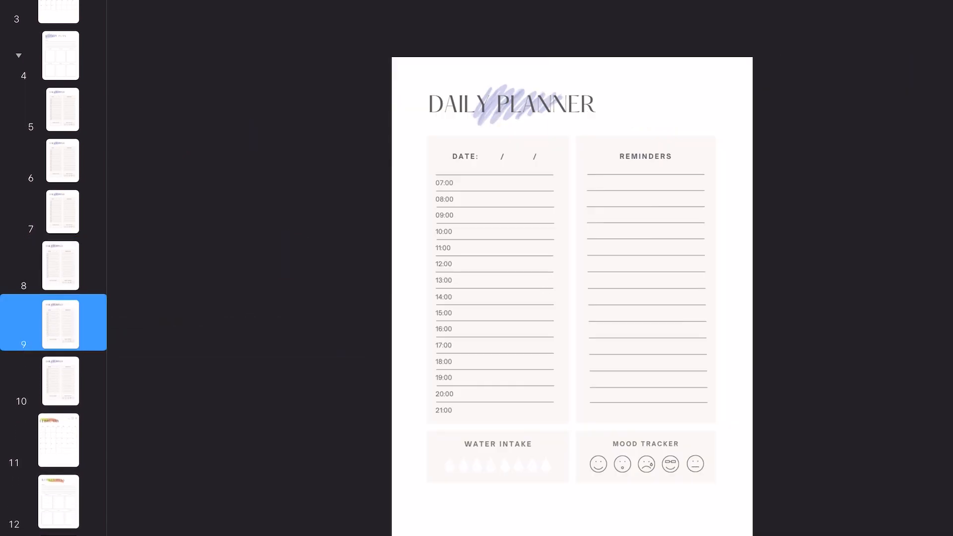
pyautogui.rightClick(60, 266)
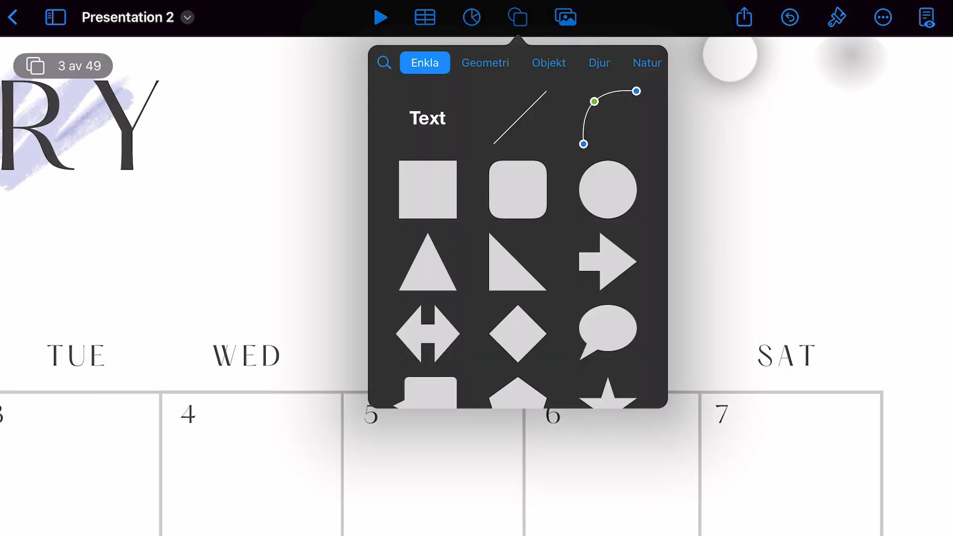
# Step: Add a shape from Enkla over the January month title
pyautogui.click(427, 118)
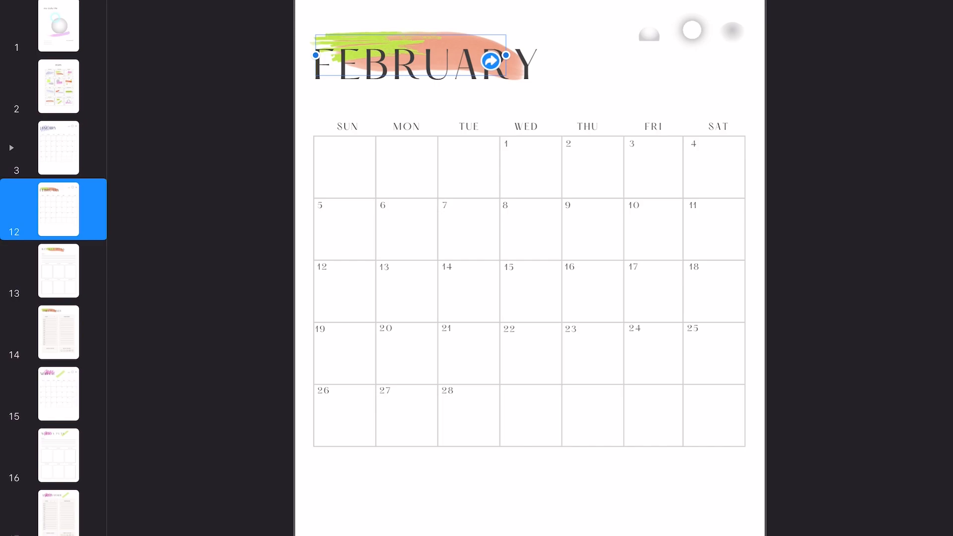
# Step: Check the February and April heading links, then link the January heading to its slide
pyautogui.click(58, 393)
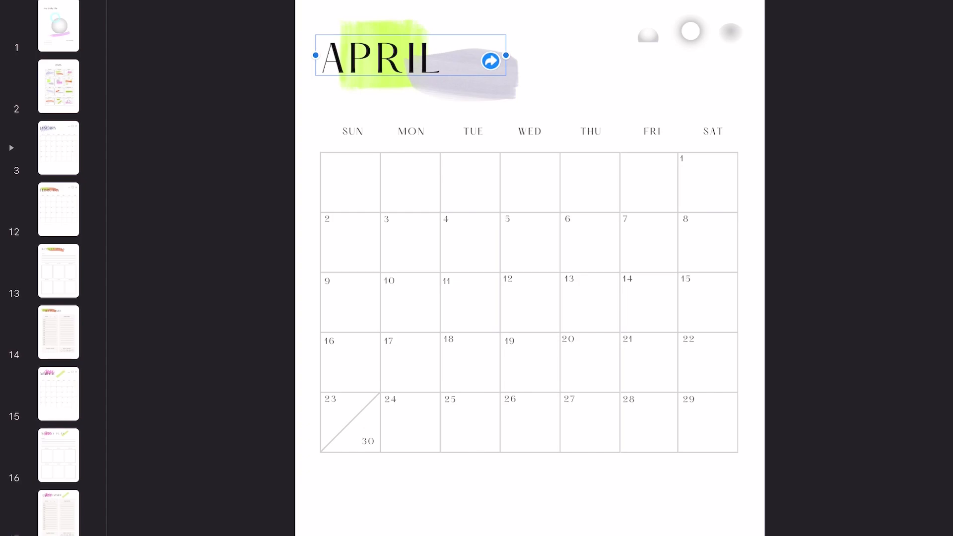
pyautogui.click(58, 85)
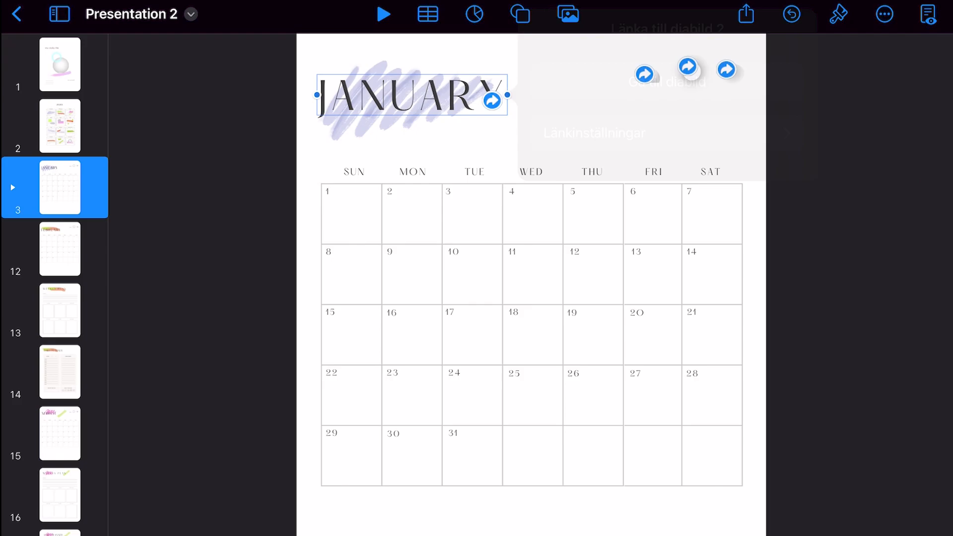
pyautogui.click(60, 125)
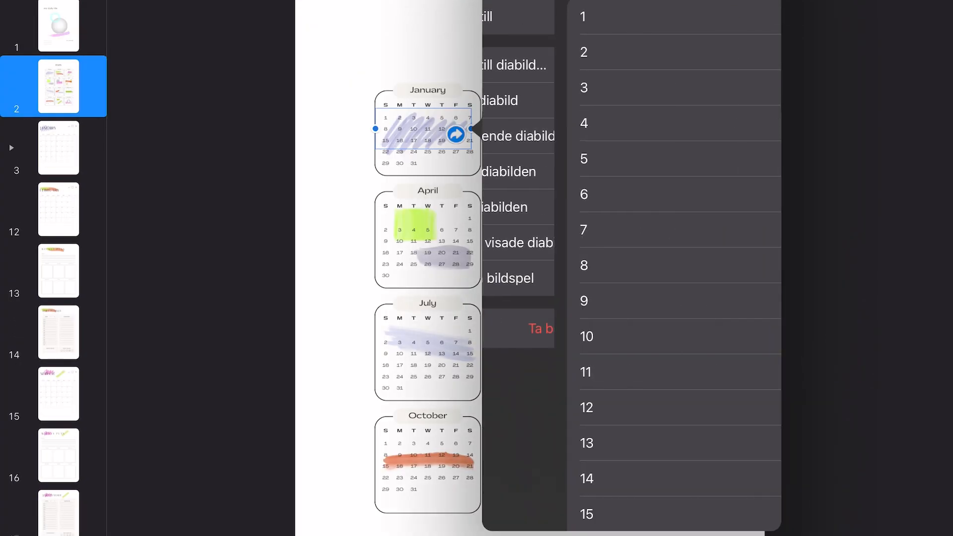
pyautogui.click(458, 132)
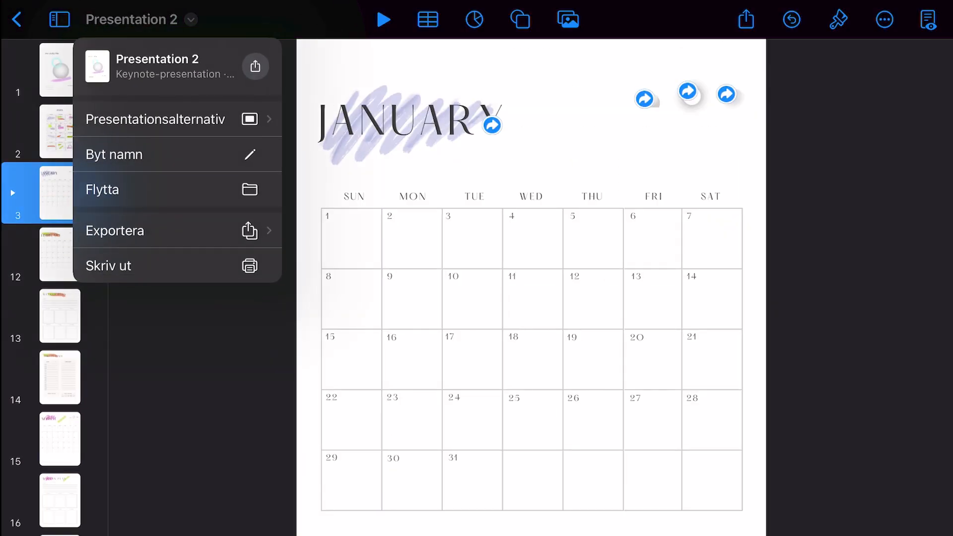
# Step: Export the Keynote presentation as a PDF with backgrounds included at best image quality
pyautogui.click(114, 231)
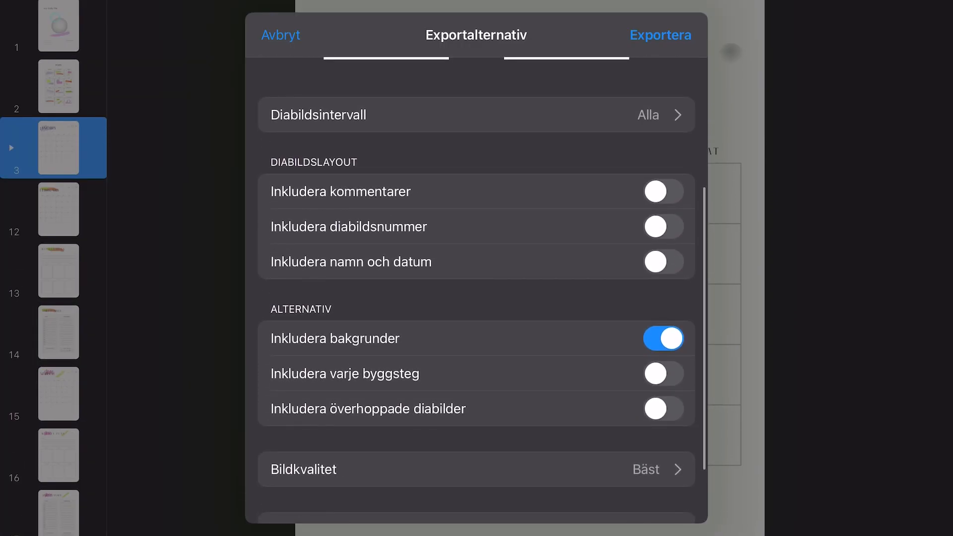
pyautogui.click(660, 34)
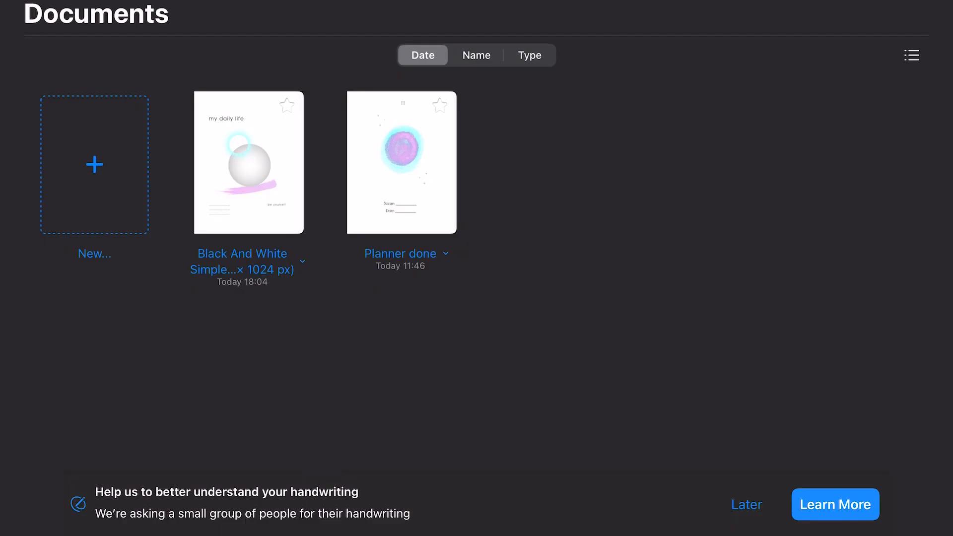
# Step: Show GoodNotes' Notebook, Folder, Image and Import options from the New tile
pyautogui.click(94, 163)
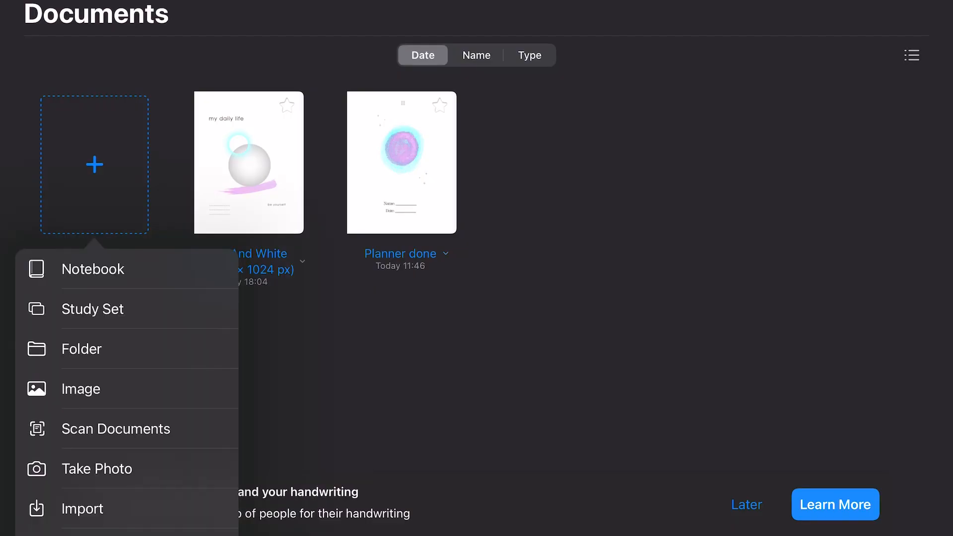